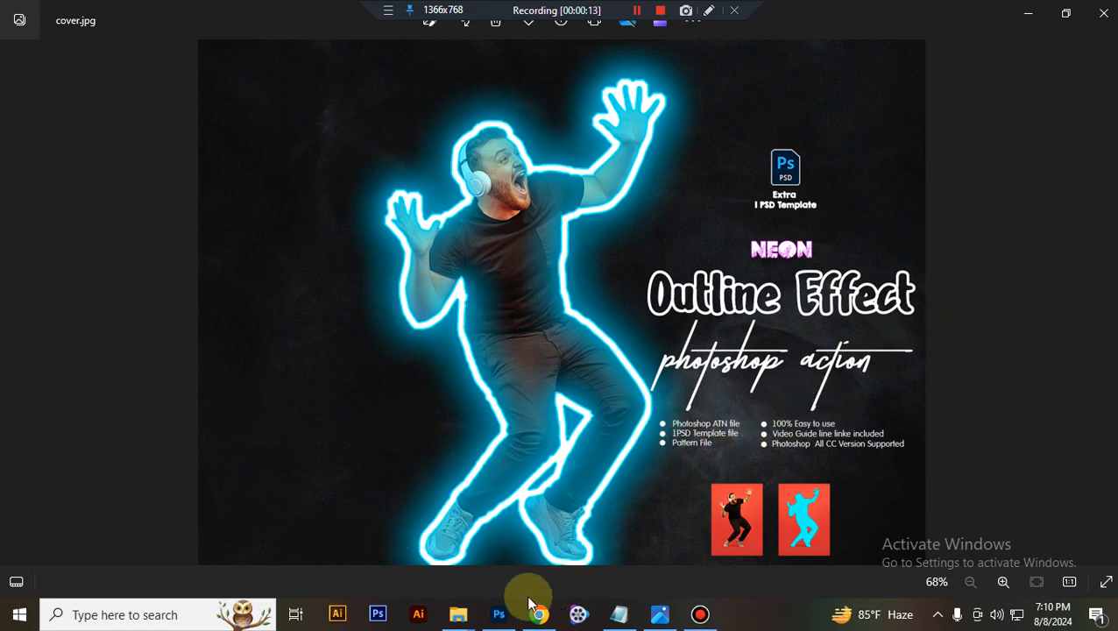
Leave the cover preview and open the Neon Outline Effect product folder contents.
{"action": "left_click", "coordinate": [498, 613]}
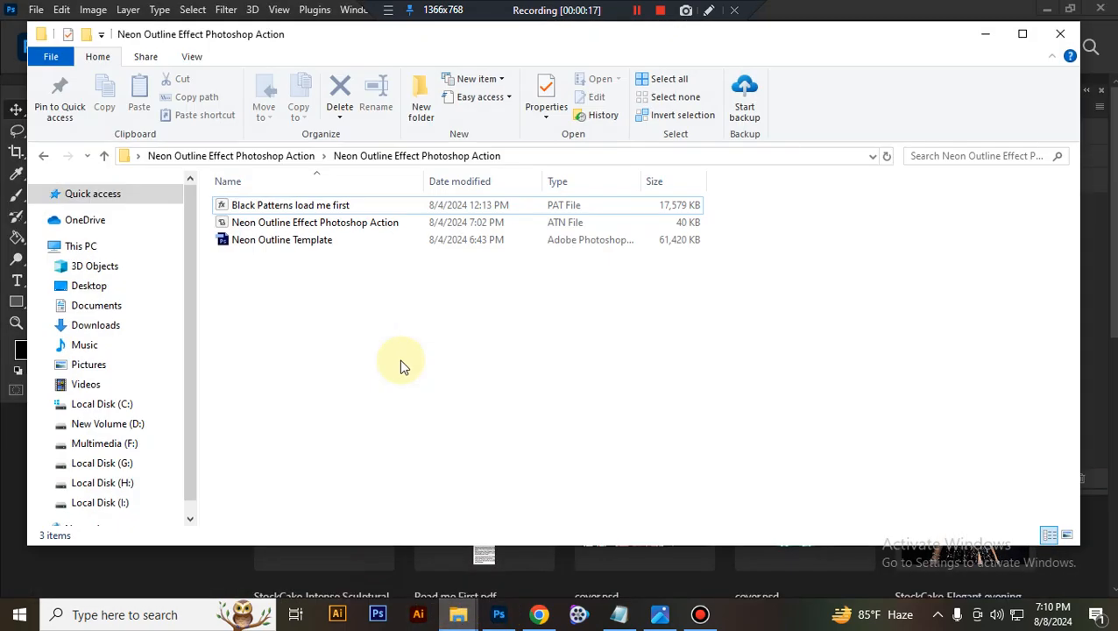
{"action": "left_click", "coordinate": [282, 240]}
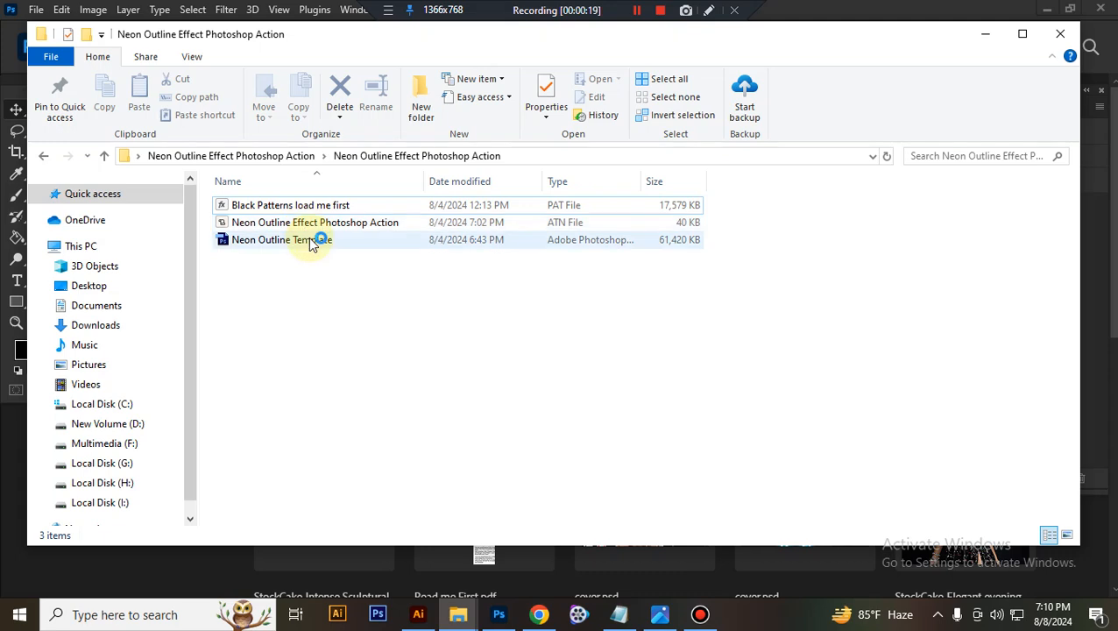
{"action": "mouse_move", "coordinate": [272, 222]}
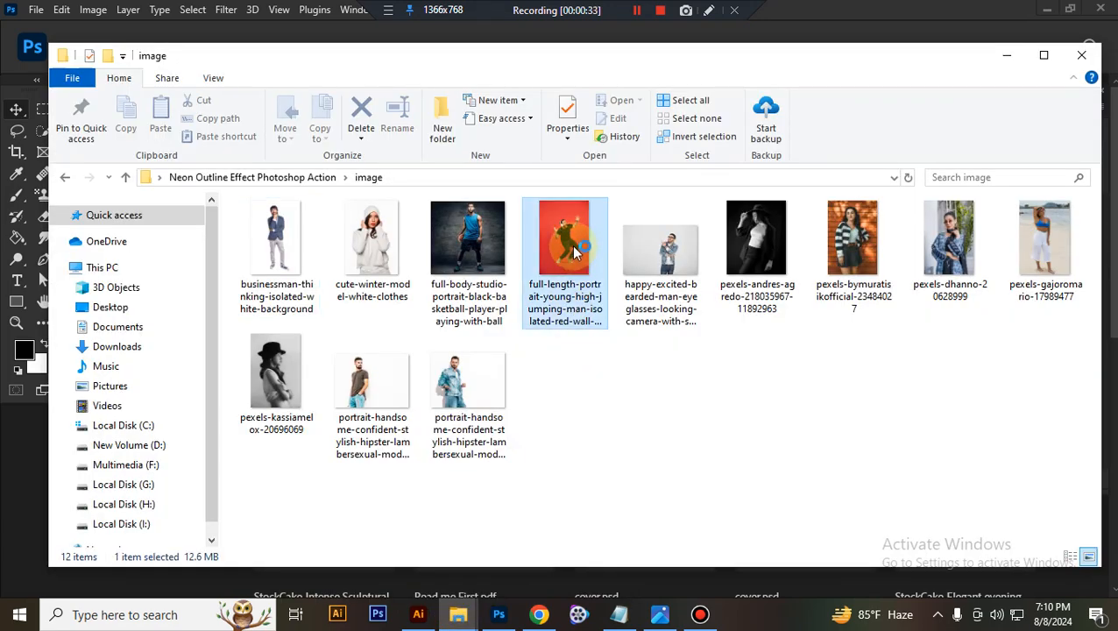
Open the jumping-man red-wall photo in Photoshop.
{"action": "left_click", "coordinate": [378, 614]}
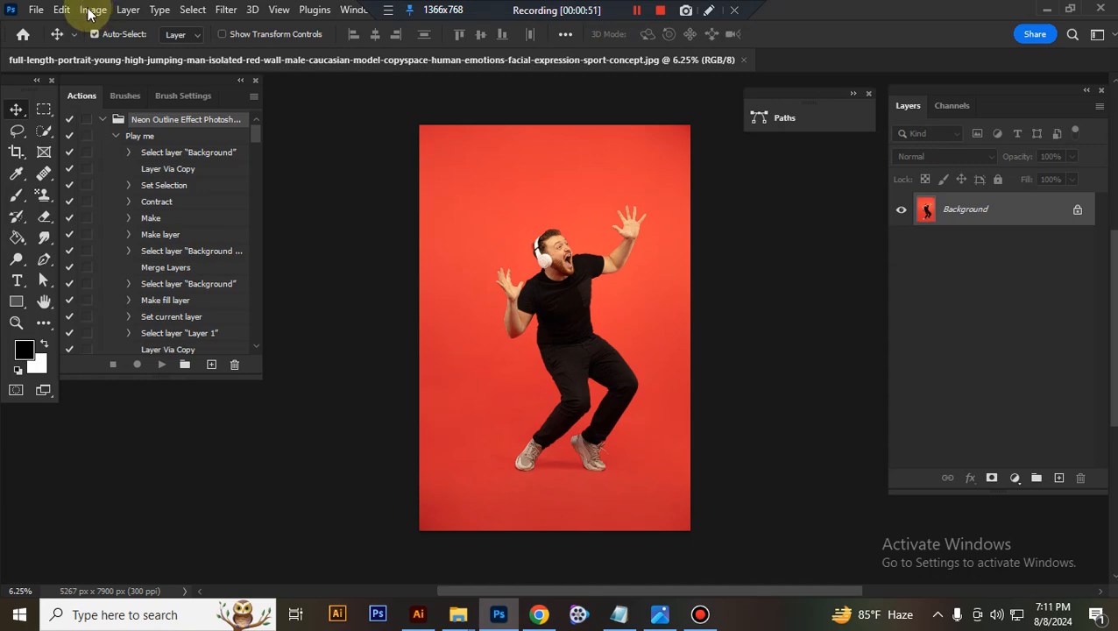
Select the jumping man as the subject via Select > Subject.
{"action": "left_click", "coordinate": [61, 9]}
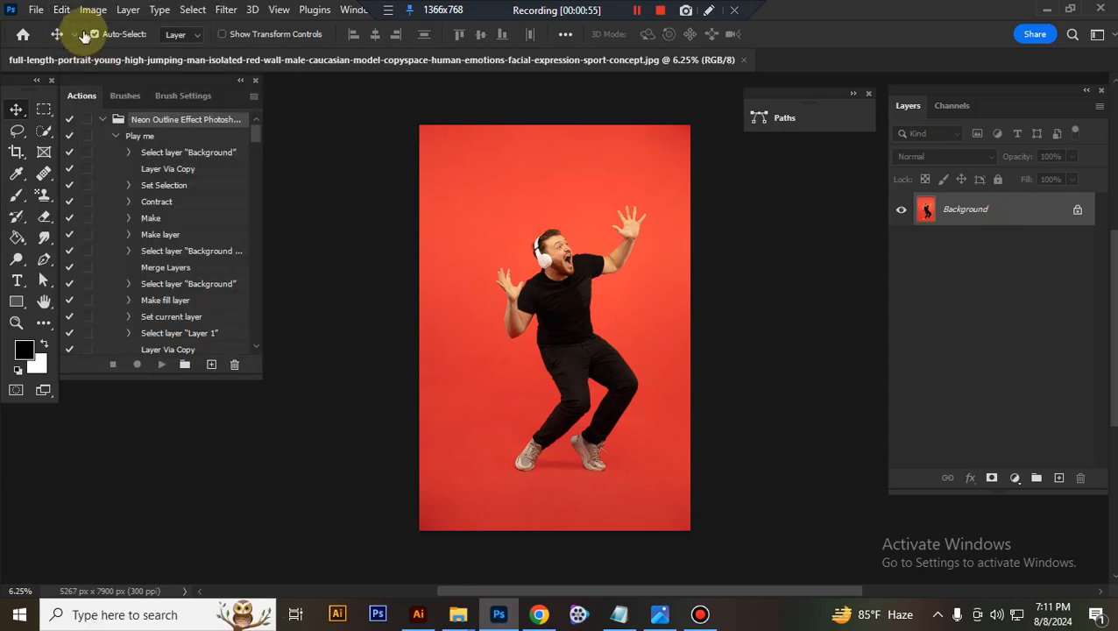
{"action": "left_click", "coordinate": [93, 10]}
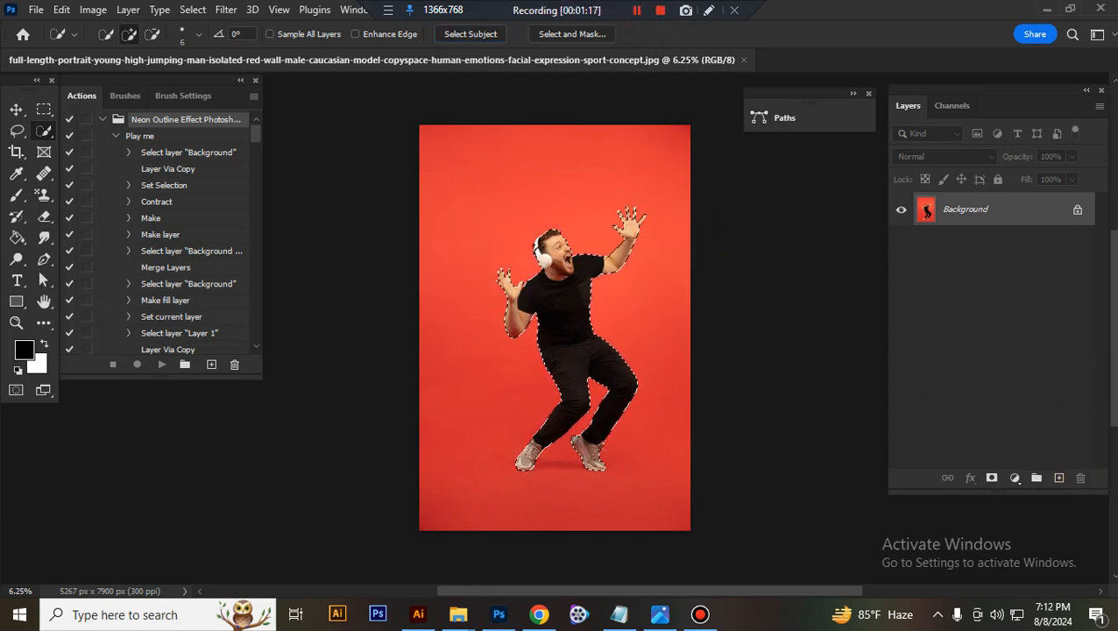
Add a layer named paint and fill the man's selection with cyan #00e6fb.
{"action": "left_click", "coordinate": [1058, 478]}
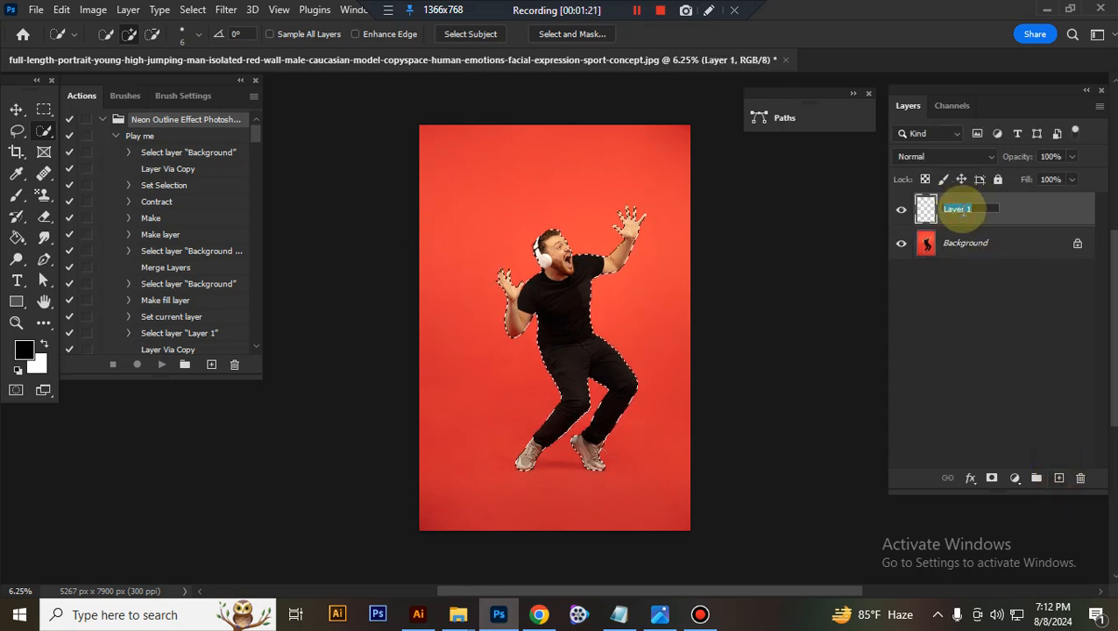
{"action": "type", "text": "paint"}
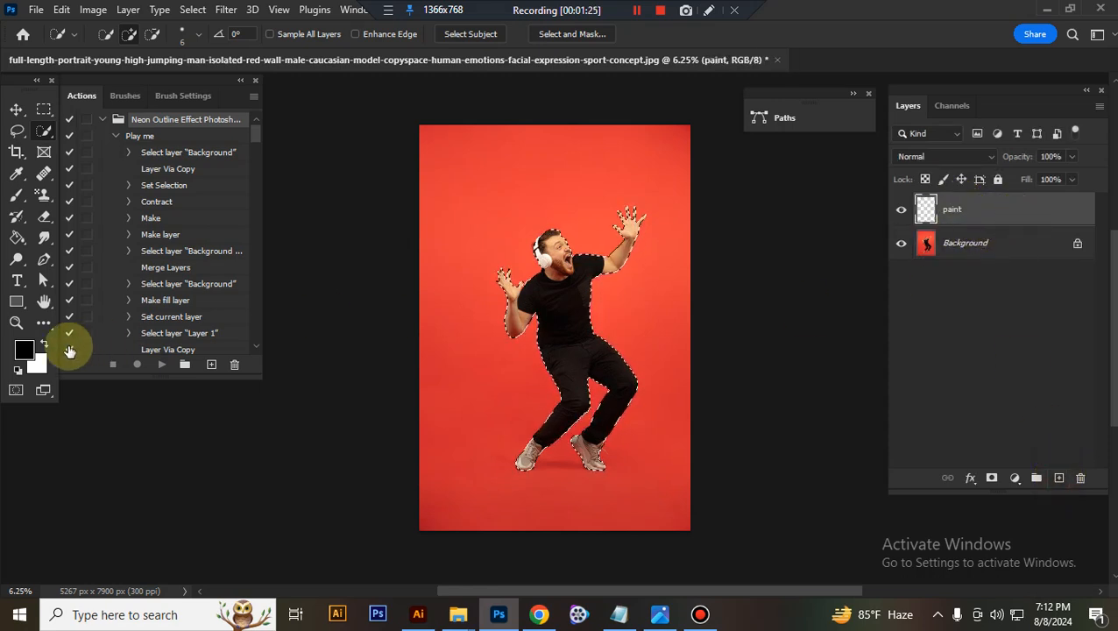
{"action": "left_click", "coordinate": [23, 348]}
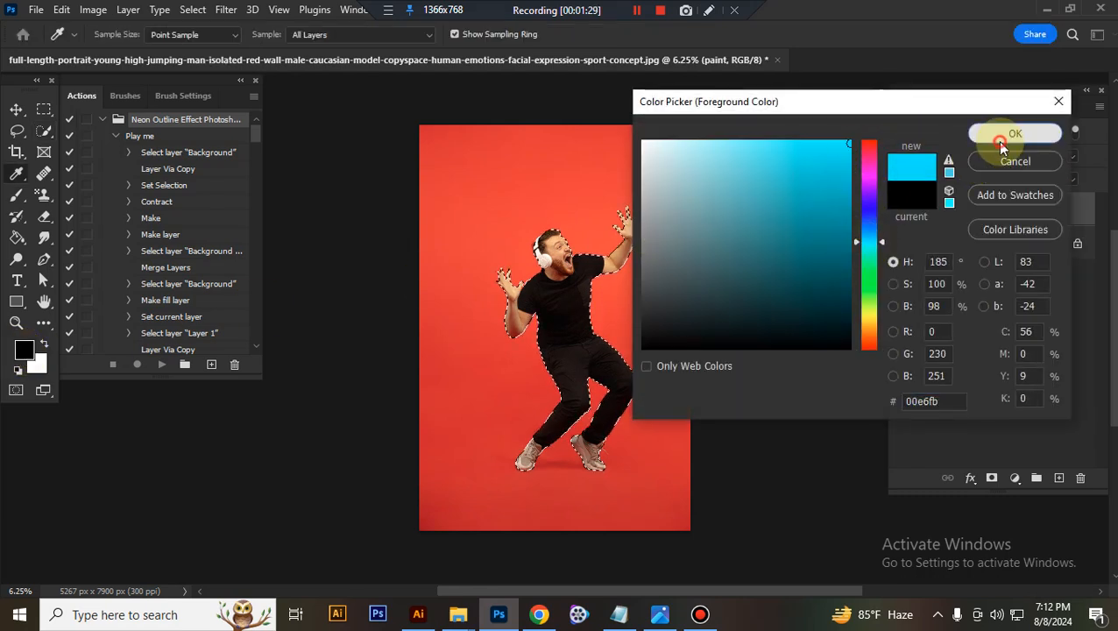
{"action": "left_click", "coordinate": [1015, 133]}
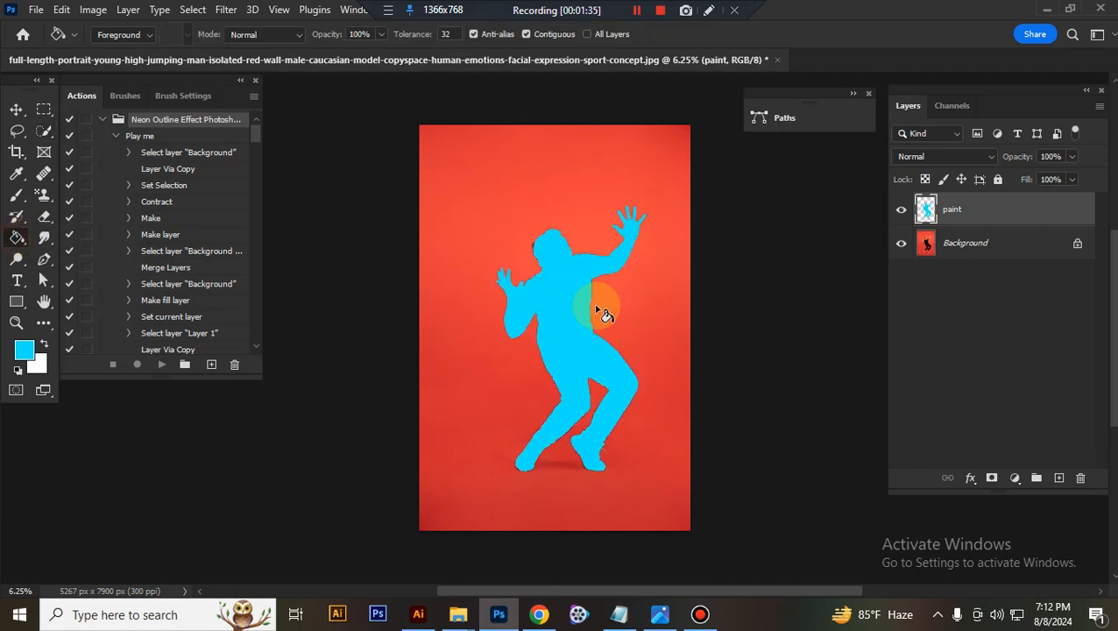
{"action": "left_click", "coordinate": [15, 110]}
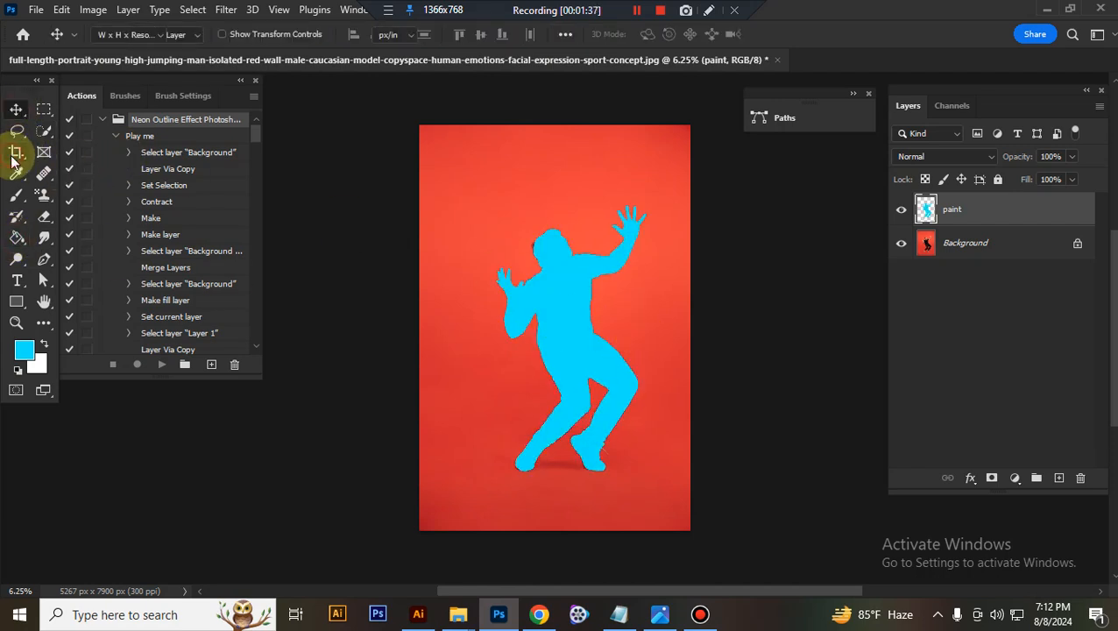
Crop the canvas to 3000 × 2000 px at 72 ppi, extending margins beyond the photo's sides.
{"action": "left_click", "coordinate": [16, 151]}
{"action": "type", "text": "3000"}
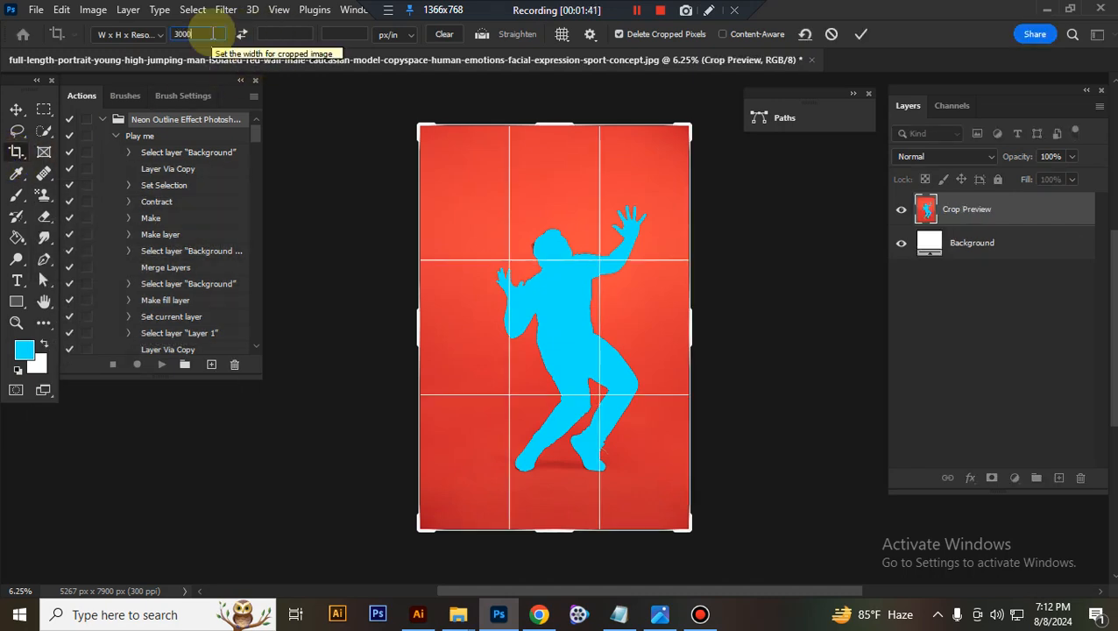
{"action": "type", "text": "2000 px"}
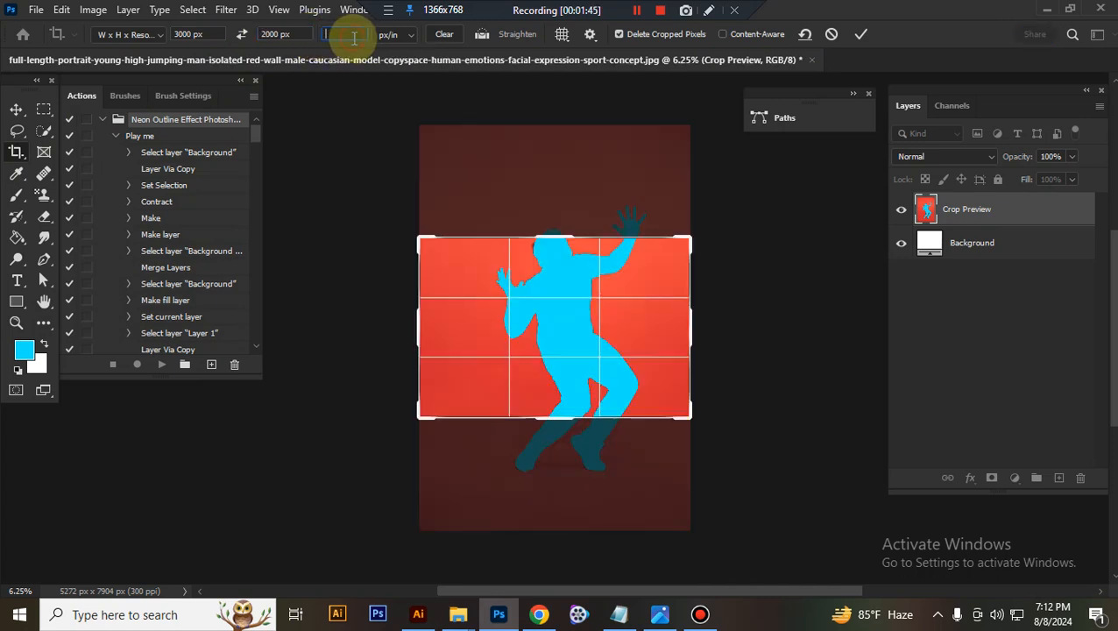
{"action": "type", "text": "72"}
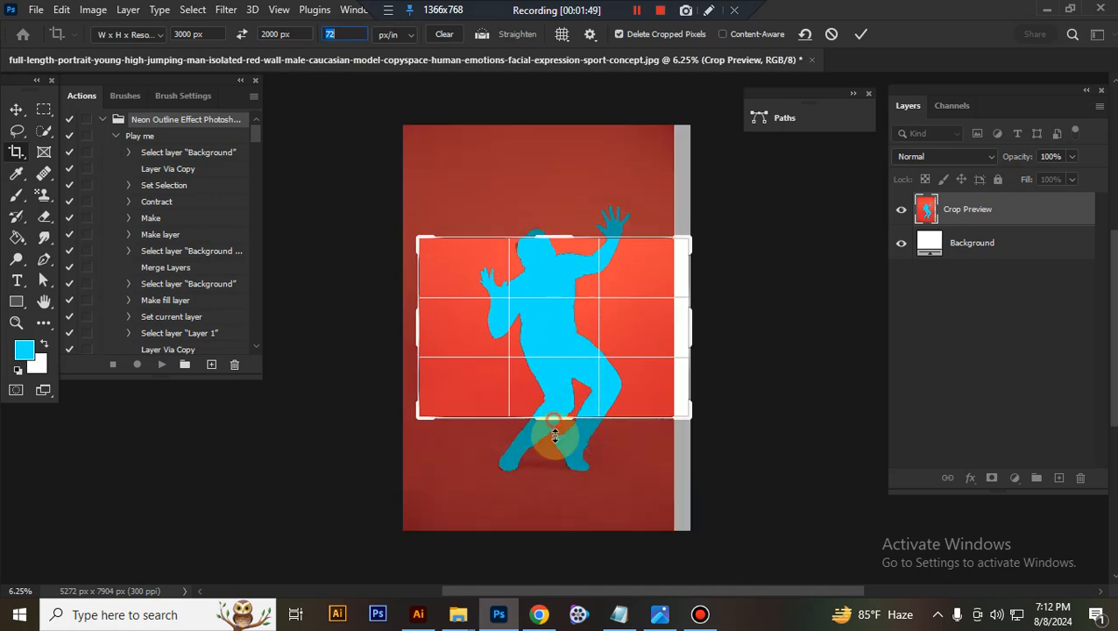
{"action": "left_click_drag", "start_coordinate": [555, 436], "coordinate": [555, 453]}
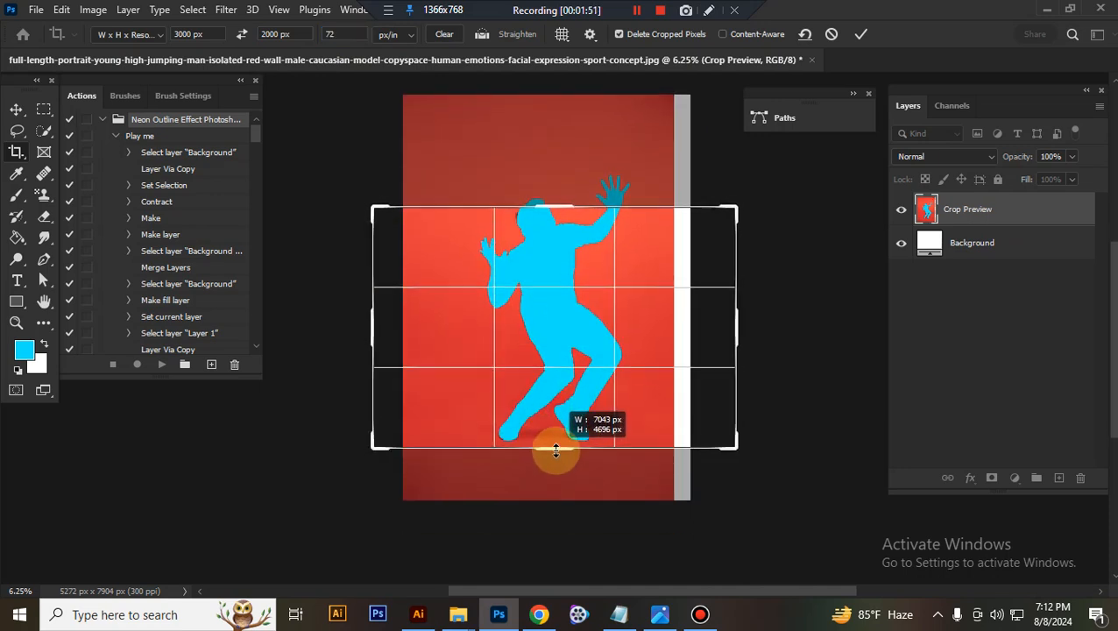
{"action": "left_click_drag", "start_coordinate": [556, 451], "coordinate": [552, 171]}
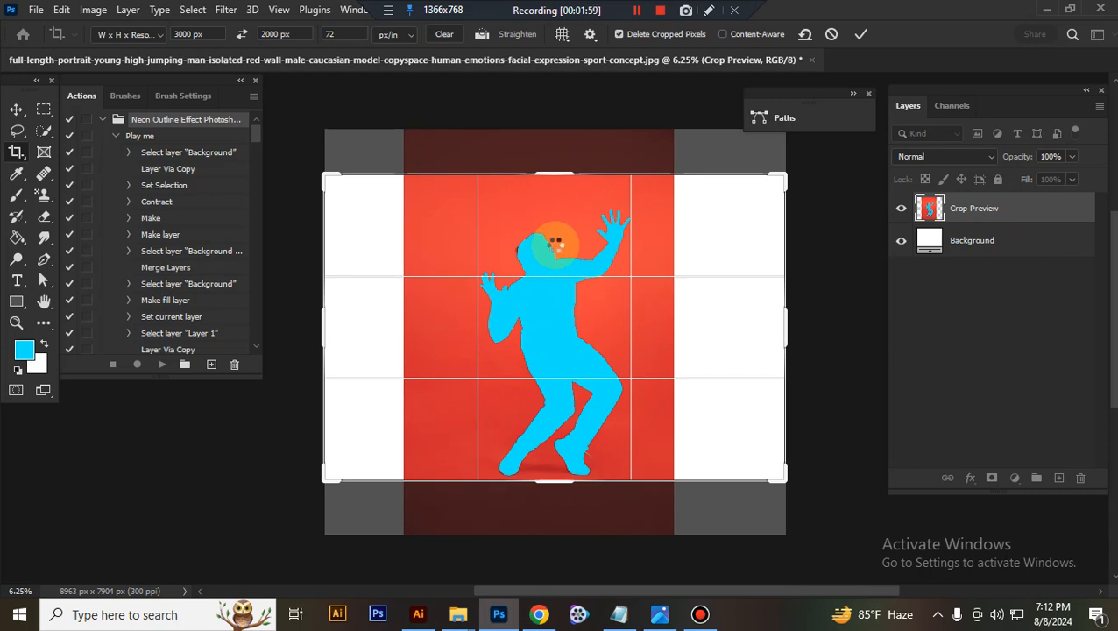
{"action": "left_click", "coordinate": [861, 33]}
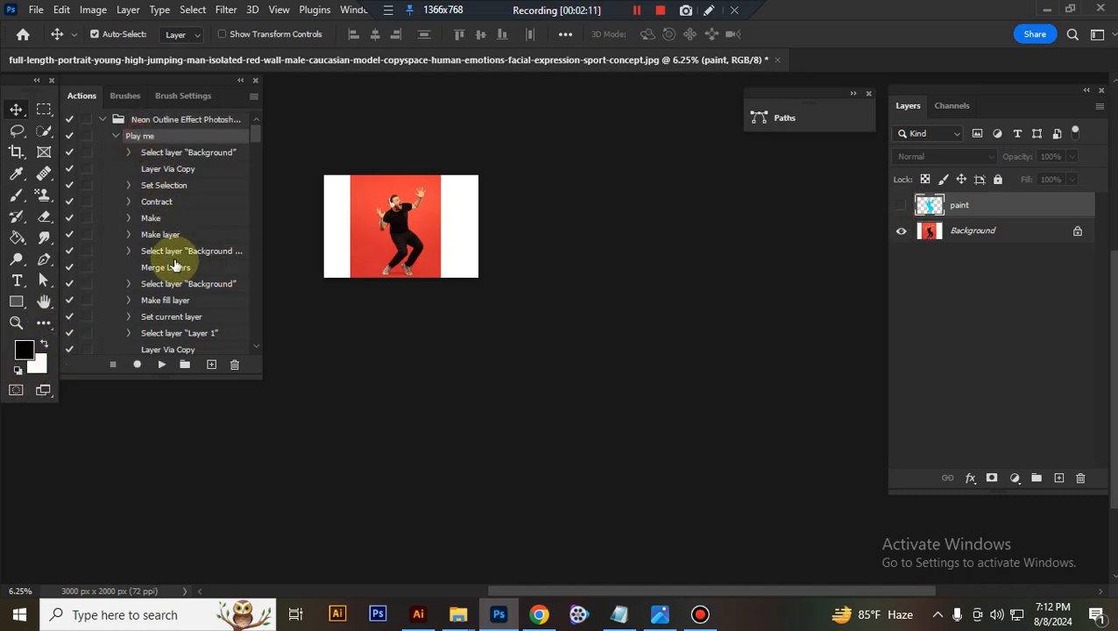
Run the Play me action to give the man a pink neon outline on a dark background.
{"action": "left_click", "coordinate": [161, 364]}
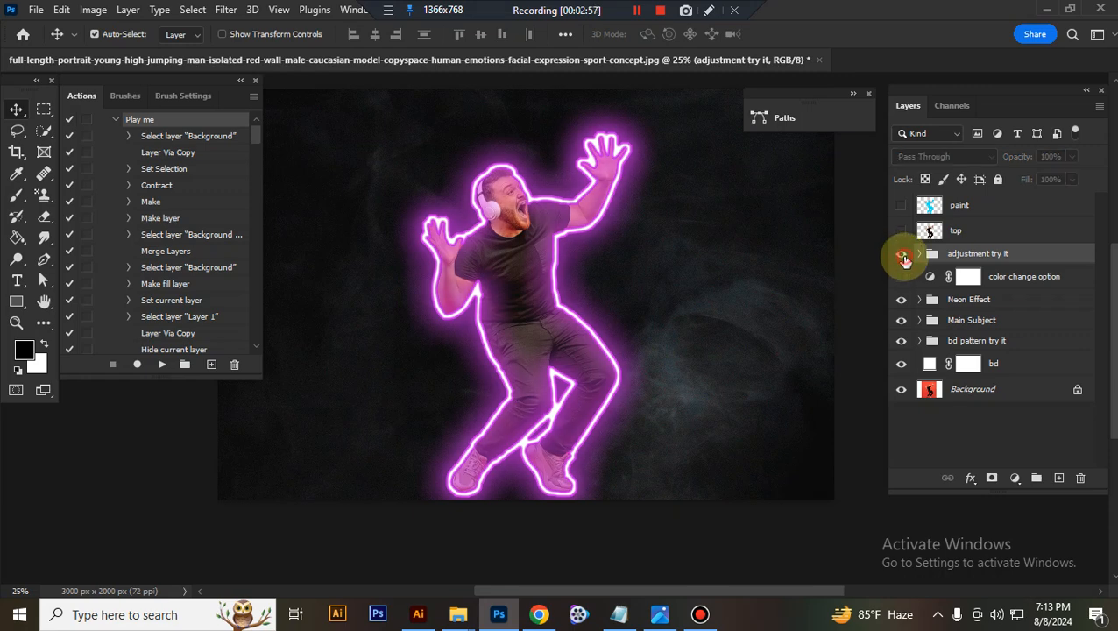
Show the adjustment try it group, set saturation to +3 and tweak the Vibrance amount.
{"action": "left_click", "coordinate": [901, 254]}
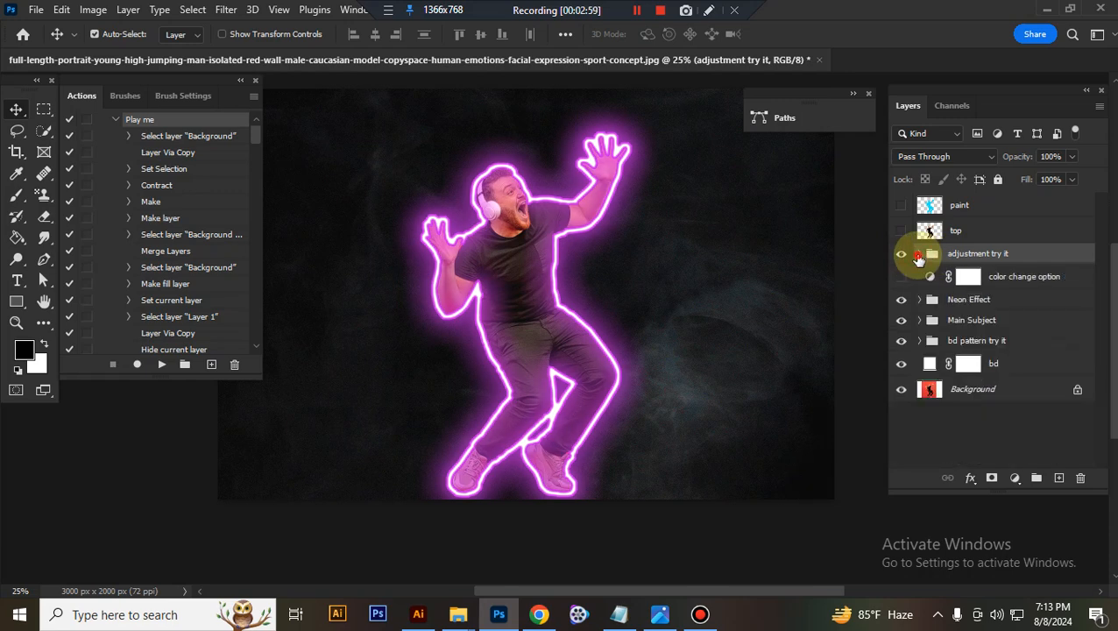
{"action": "left_click", "coordinate": [919, 254]}
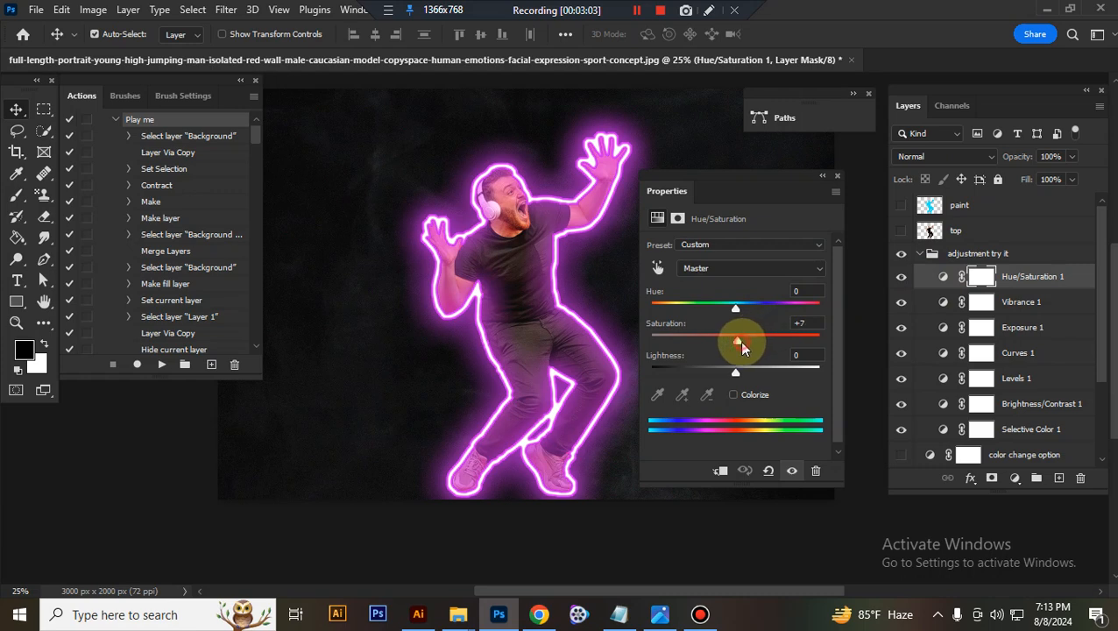
{"action": "left_click_drag", "start_coordinate": [740, 342], "coordinate": [736, 342]}
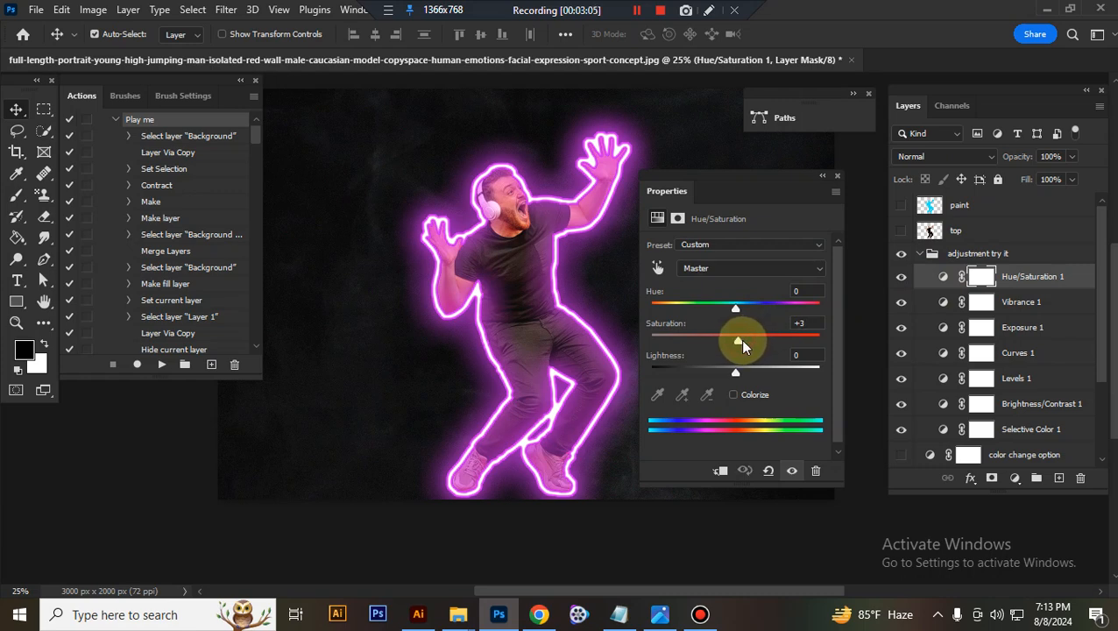
{"action": "left_click", "coordinate": [1020, 301]}
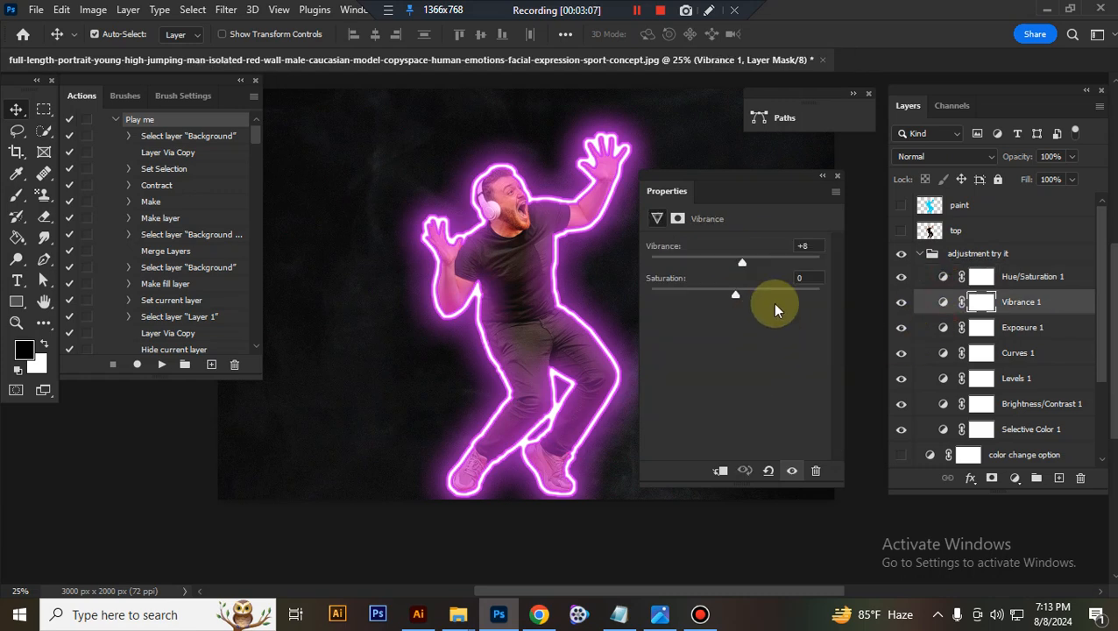
{"action": "left_click_drag", "start_coordinate": [742, 262], "coordinate": [755, 262]}
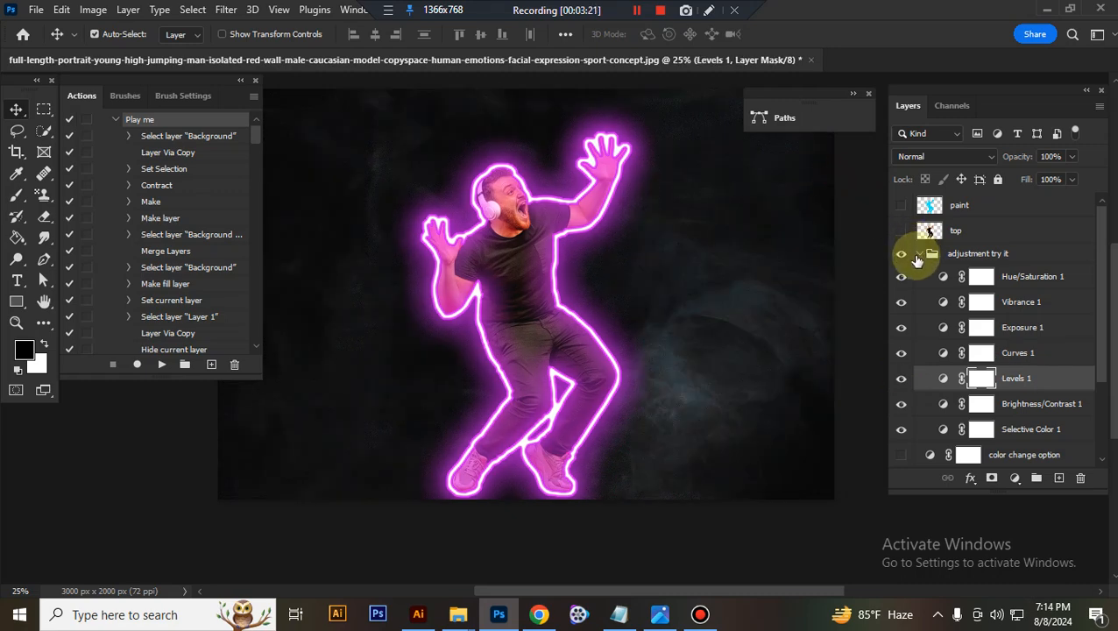
{"action": "left_click", "coordinate": [931, 253]}
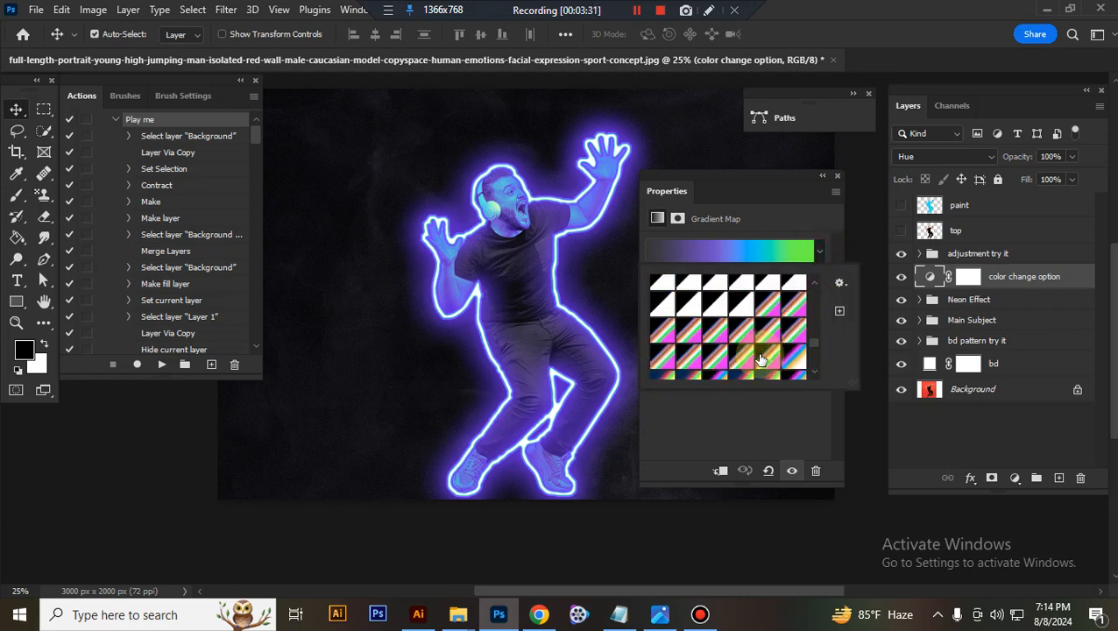
Try blue and cyan gradient presets, then settle on a purple Cyberpunk Gradient for the outline.
{"action": "left_click", "coordinate": [758, 359]}
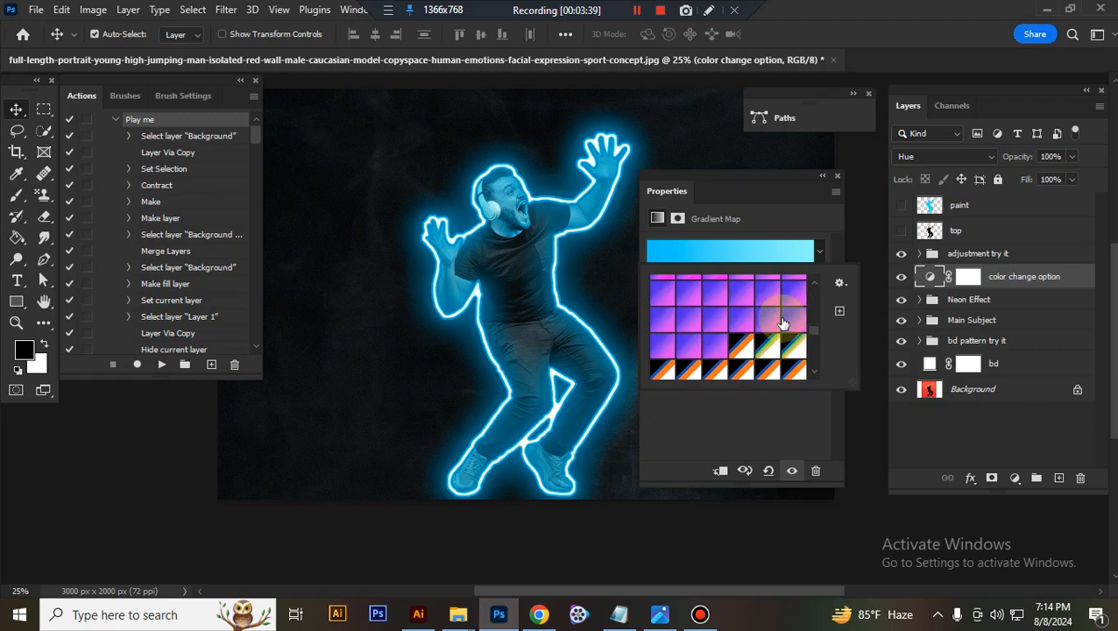
{"action": "left_click", "coordinate": [765, 335]}
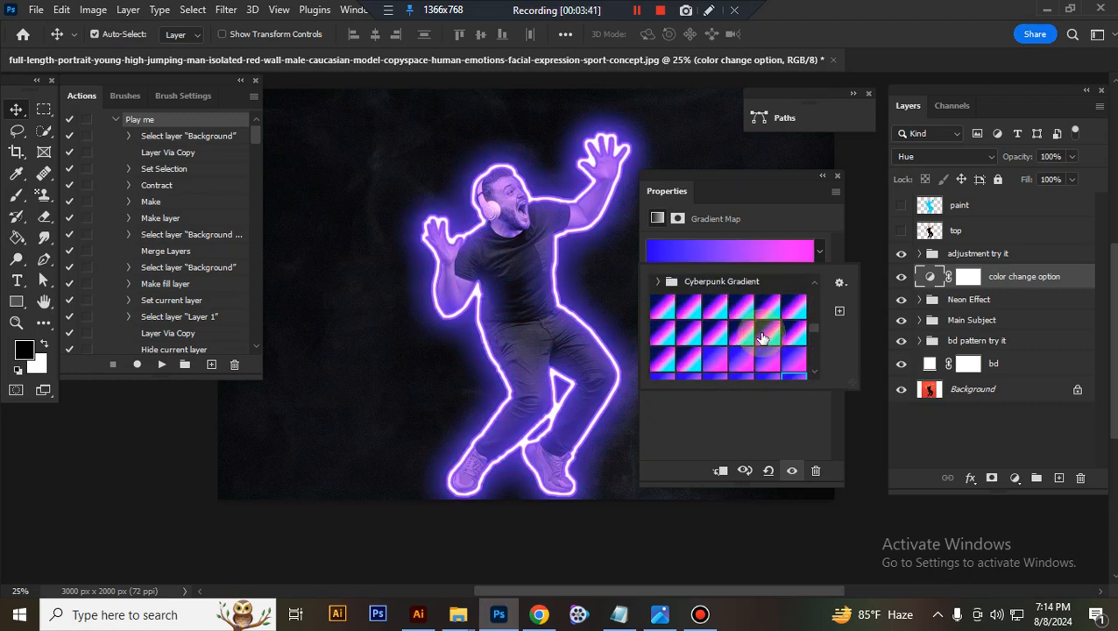
{"action": "left_click", "coordinate": [742, 321]}
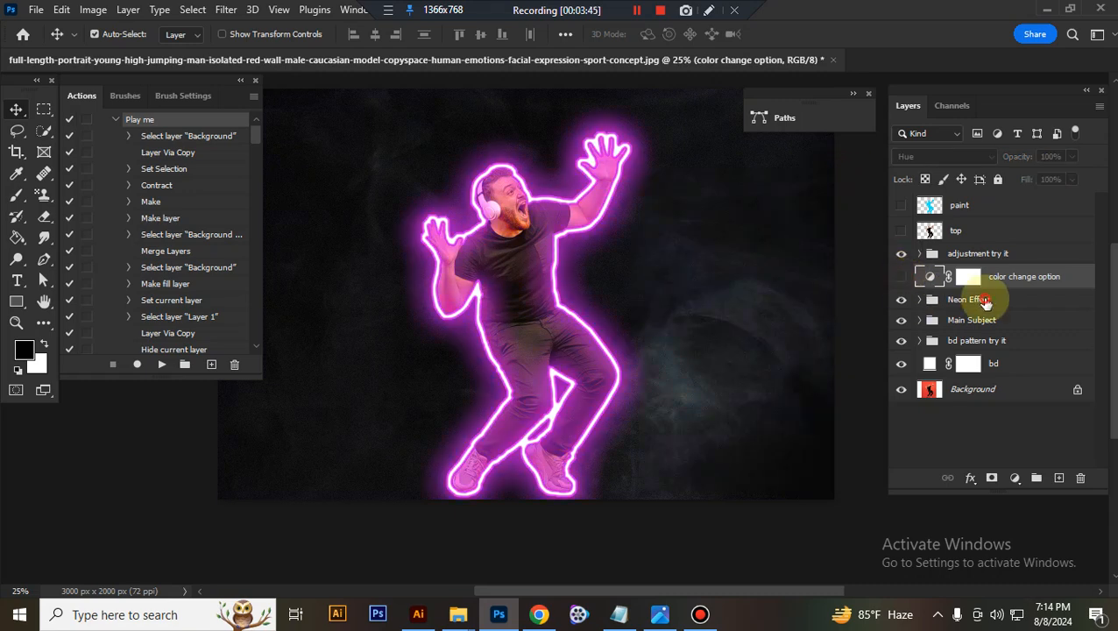
{"action": "left_click", "coordinate": [901, 299]}
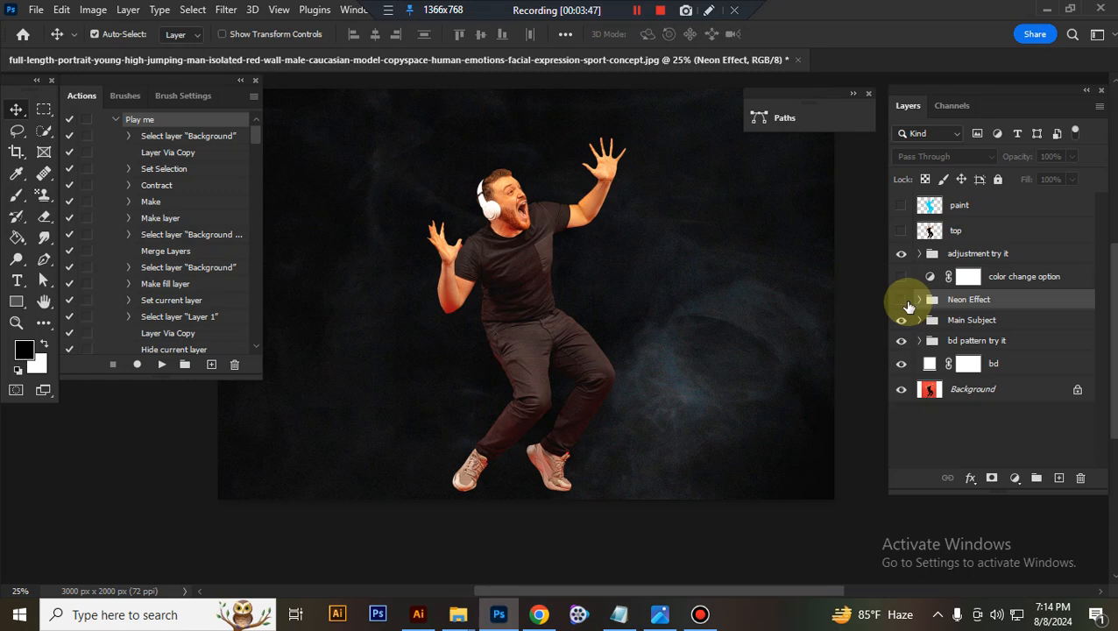
{"action": "left_click", "coordinate": [918, 299]}
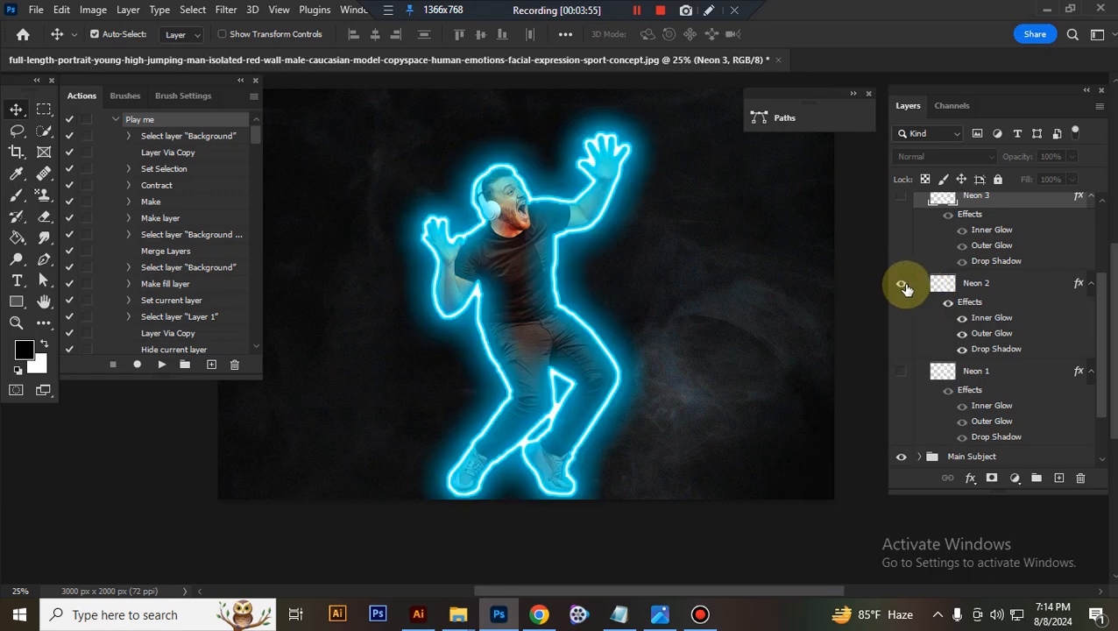
{"action": "left_click", "coordinate": [901, 195]}
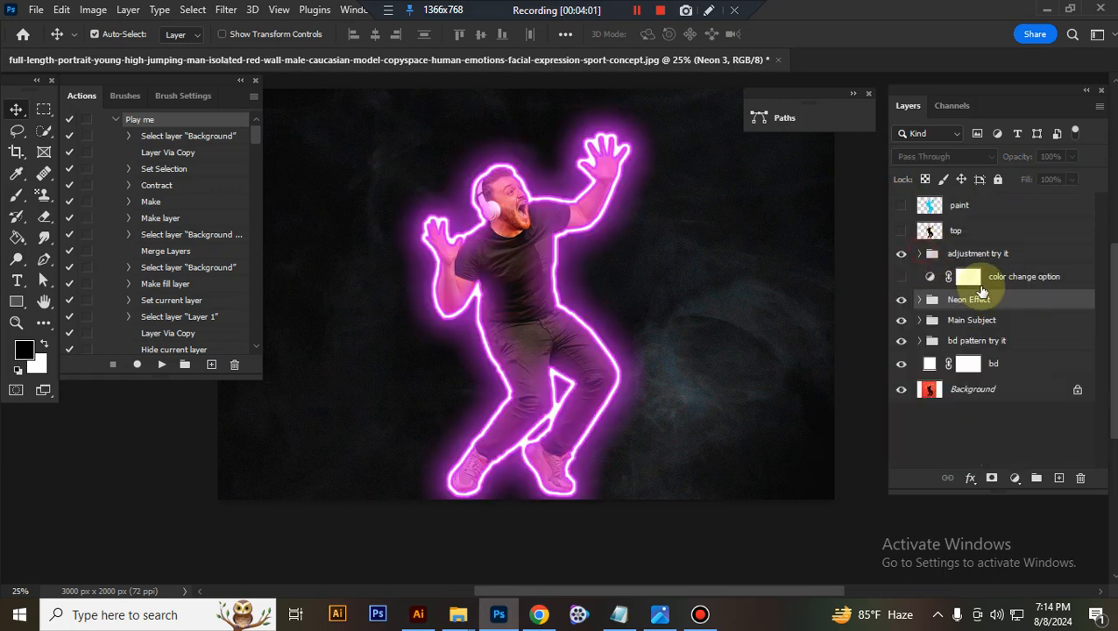
{"action": "left_click", "coordinate": [970, 320]}
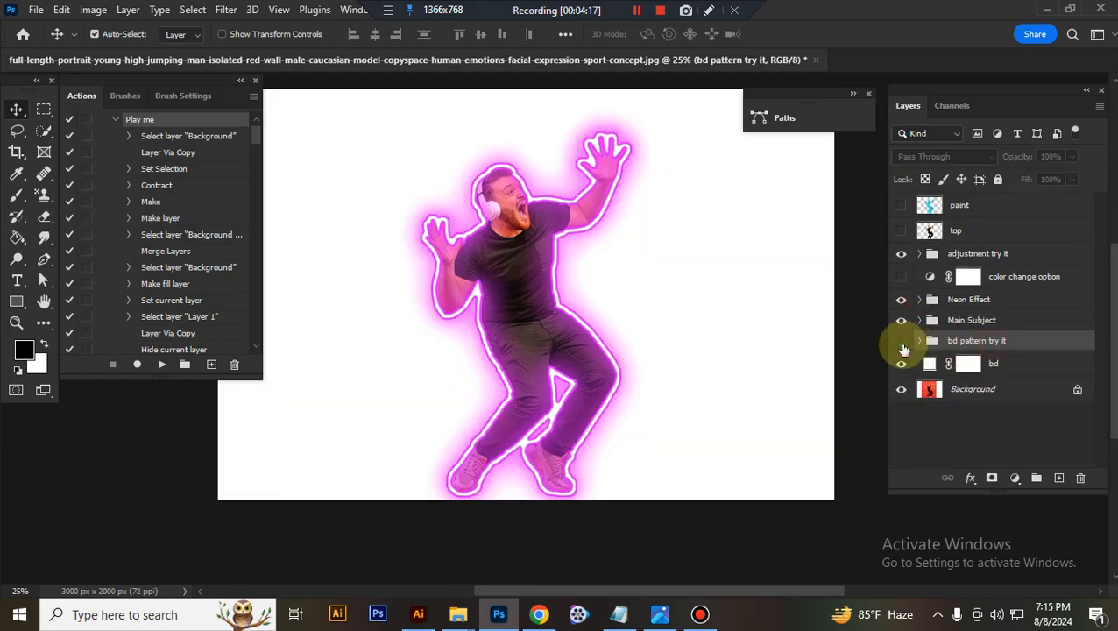
{"action": "left_click", "coordinate": [919, 341]}
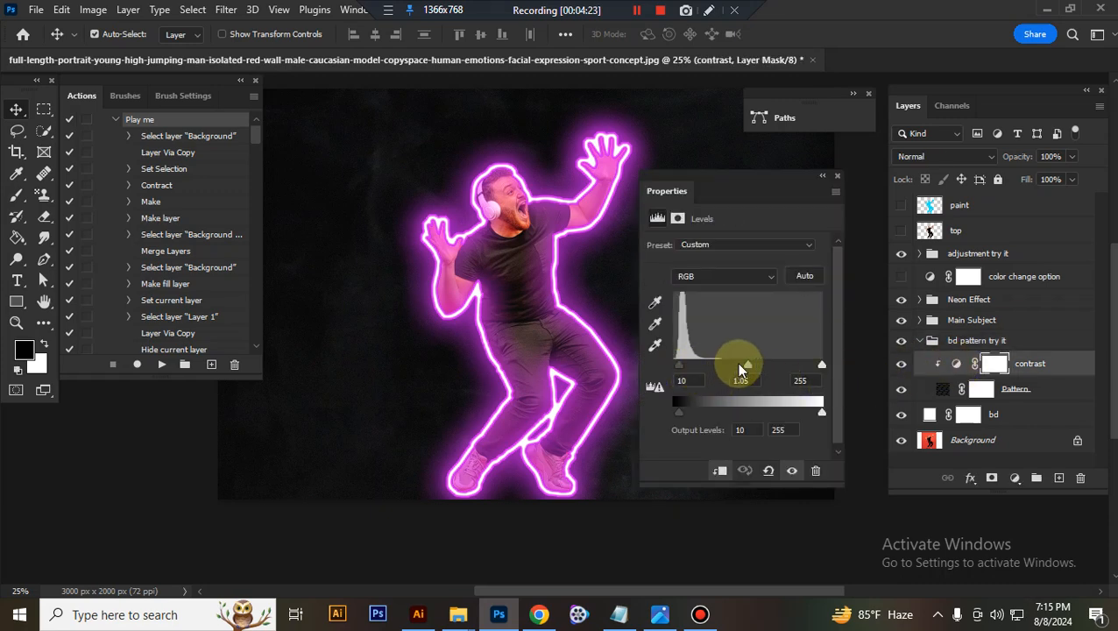
{"action": "left_click_drag", "start_coordinate": [746, 364], "coordinate": [755, 363]}
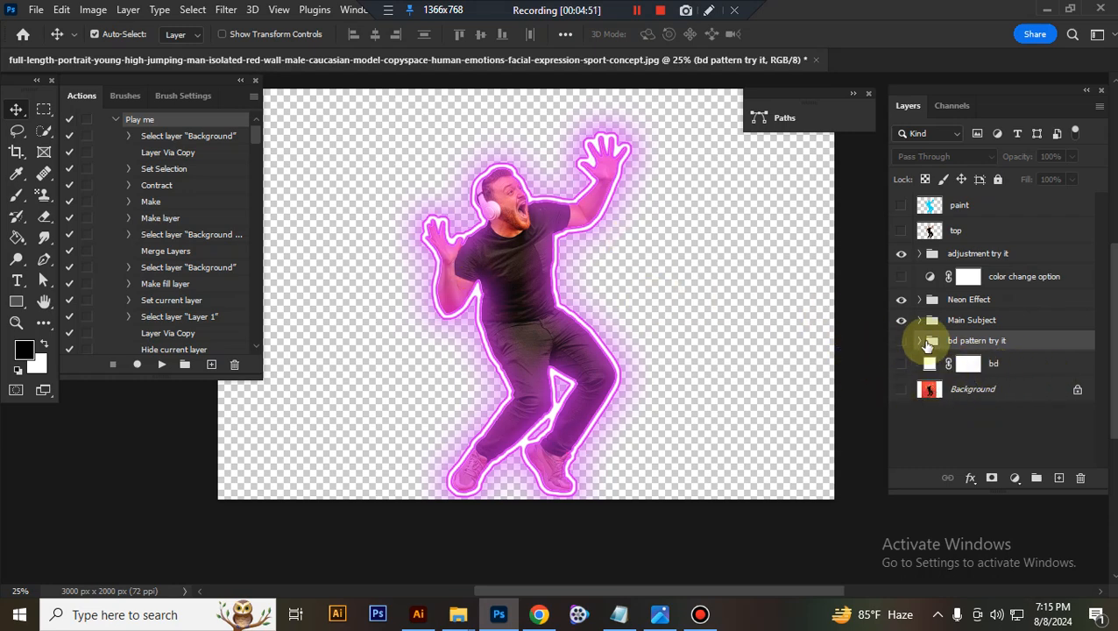
{"action": "left_click", "coordinate": [901, 389]}
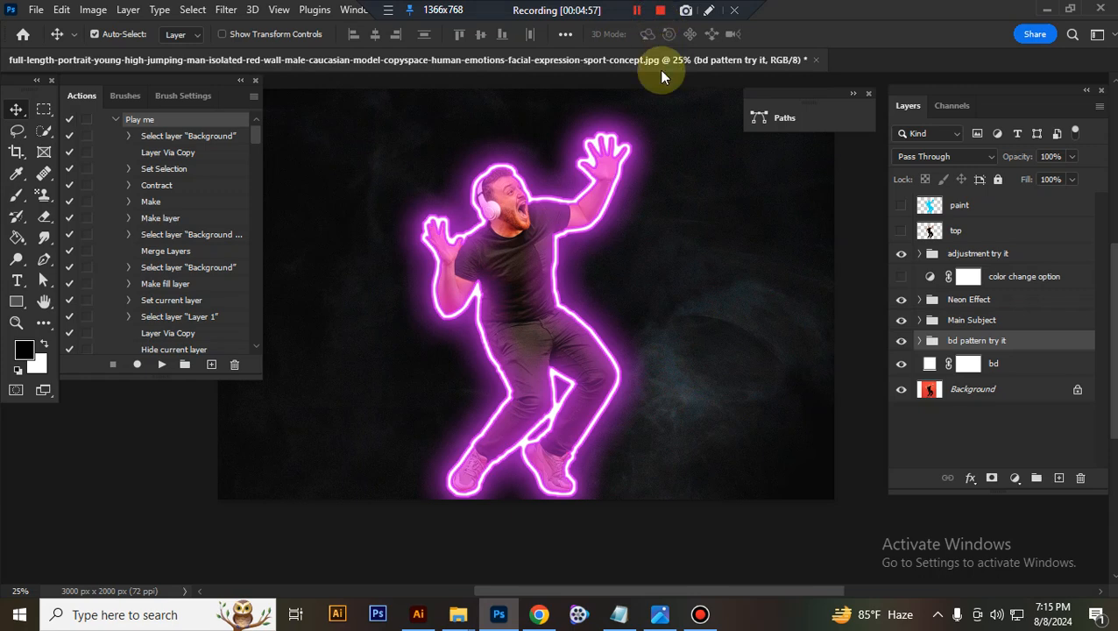
{"action": "mouse_move", "coordinate": [638, 186]}
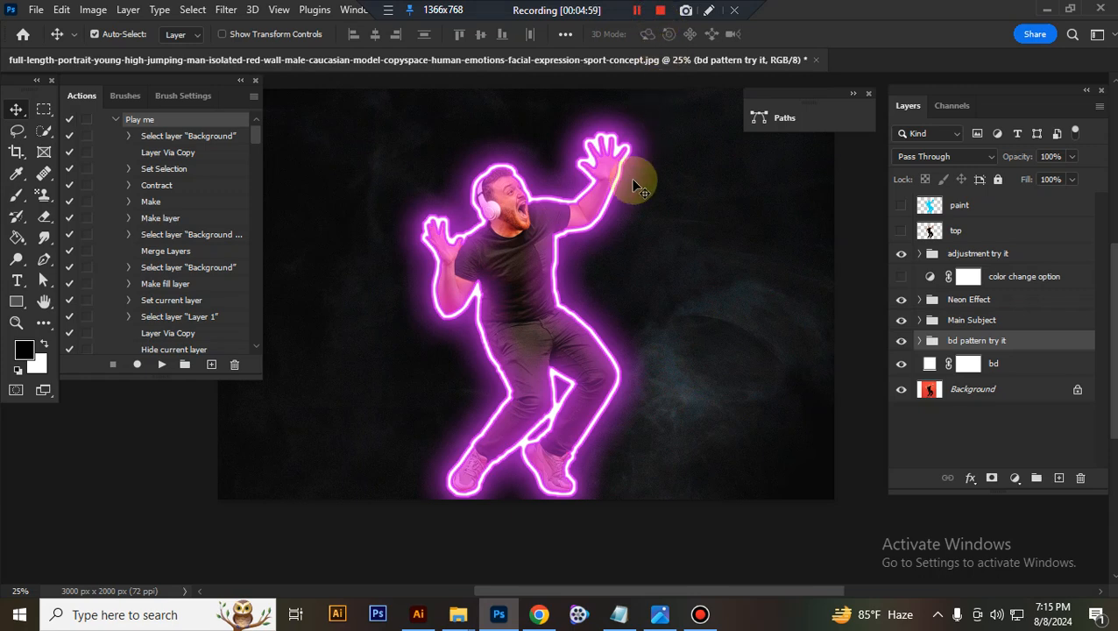
{"action": "mouse_move", "coordinate": [459, 613]}
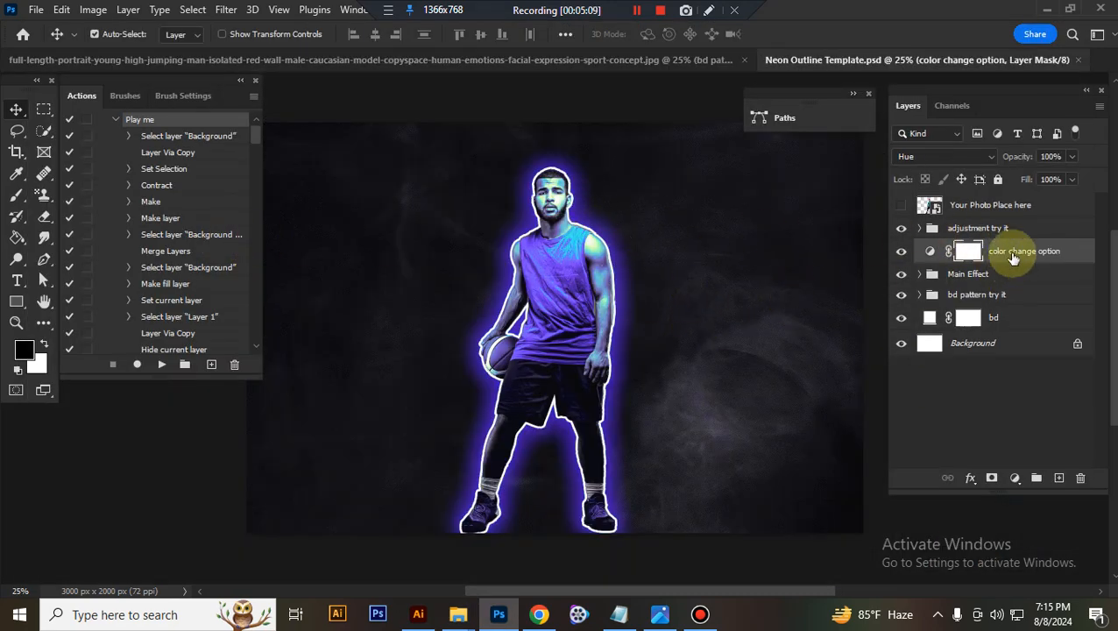
Open the Your Photo Place here smart object, then bring up the sample image folder.
{"action": "left_click", "coordinate": [991, 205]}
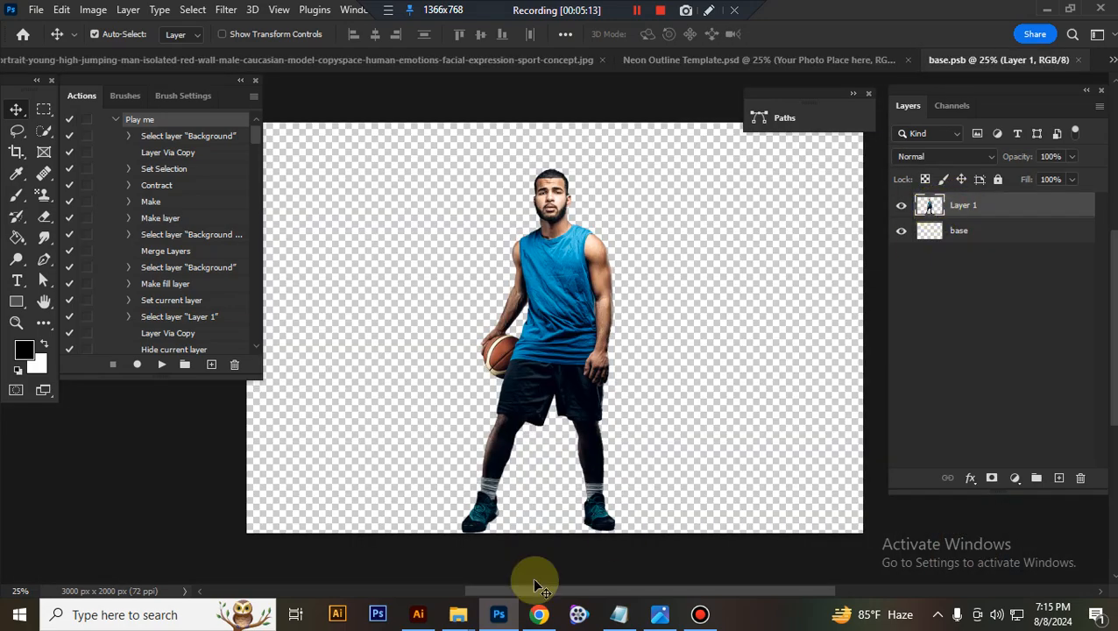
{"action": "left_click", "coordinate": [459, 613]}
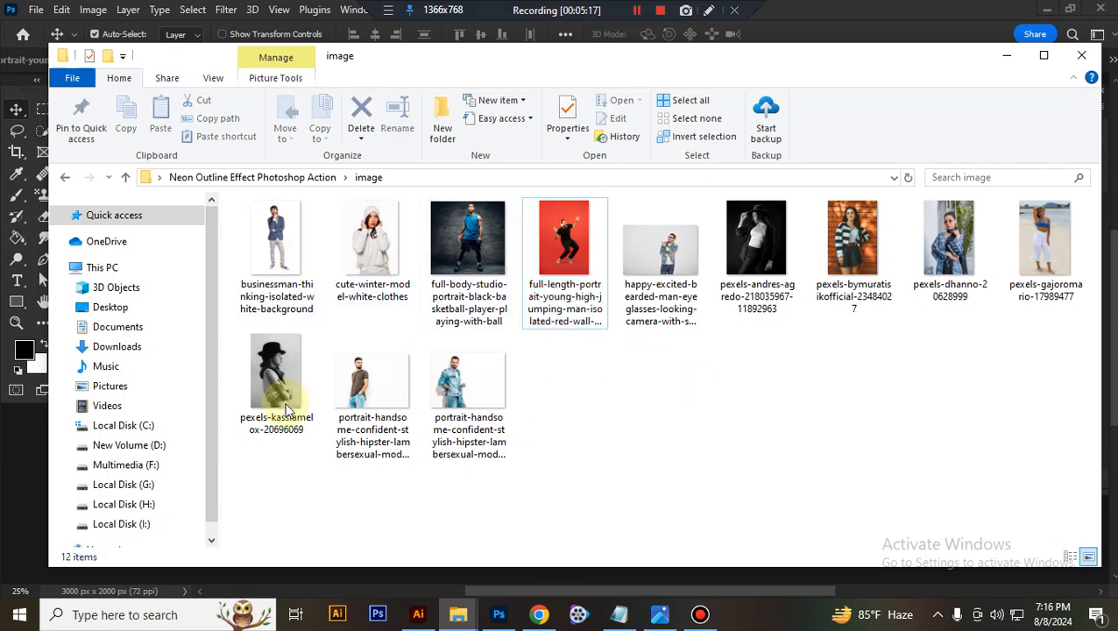
Open pexels-kassiamelox-20696069 in Photoshop, dismissing the unsupported application warning.
{"action": "double_click", "coordinate": [276, 372]}
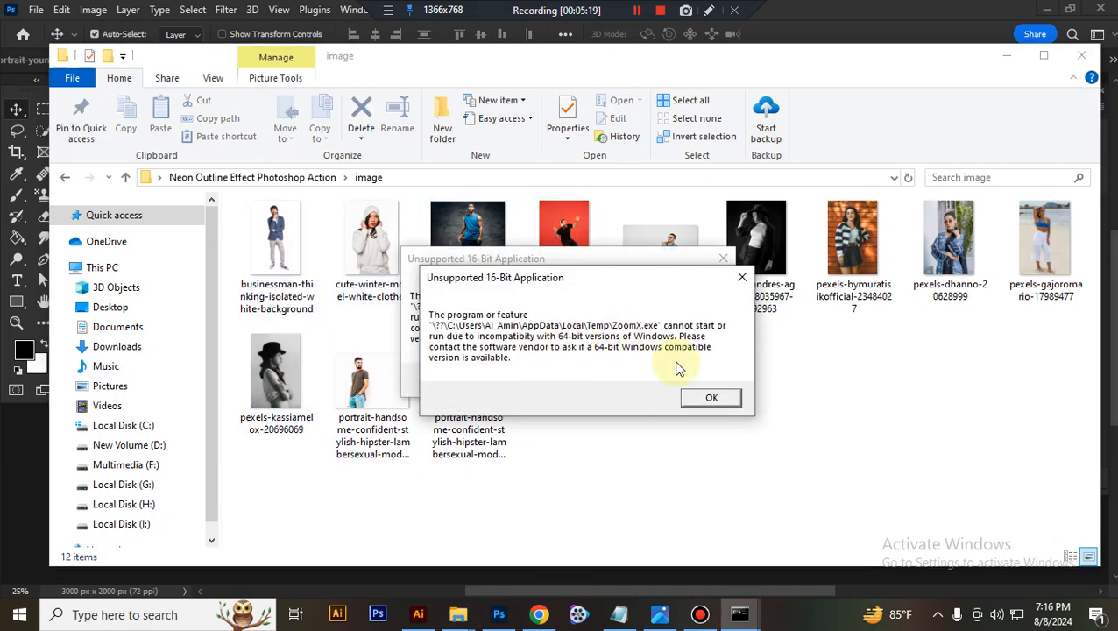
{"action": "left_click", "coordinate": [712, 397]}
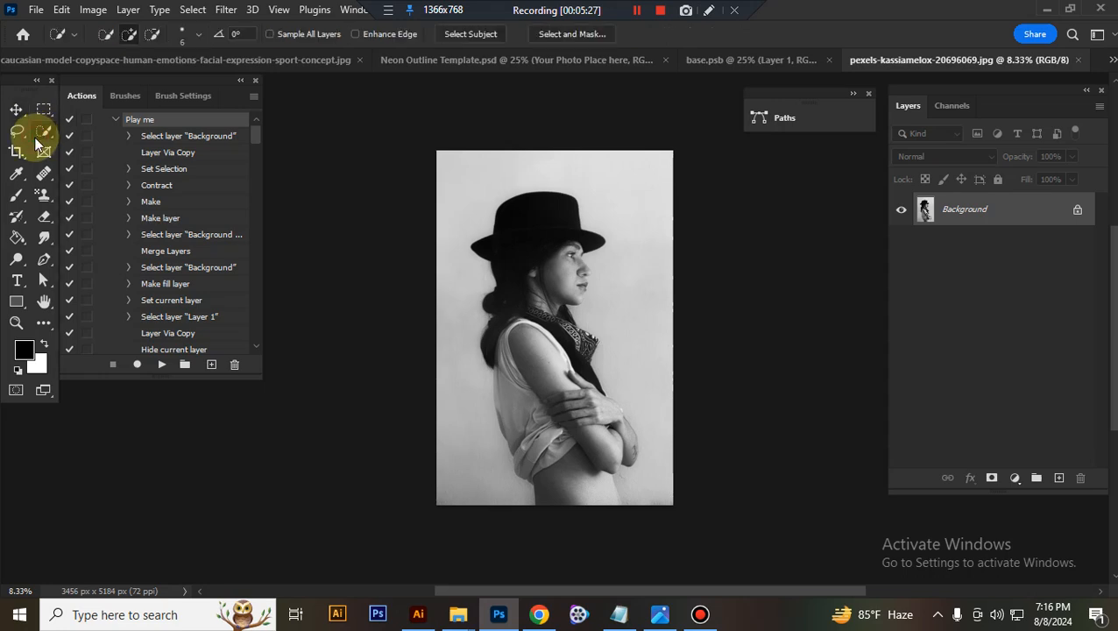
Select the woman in the hat with Select Subject from the Quick Selection tool.
{"action": "left_click", "coordinate": [471, 33]}
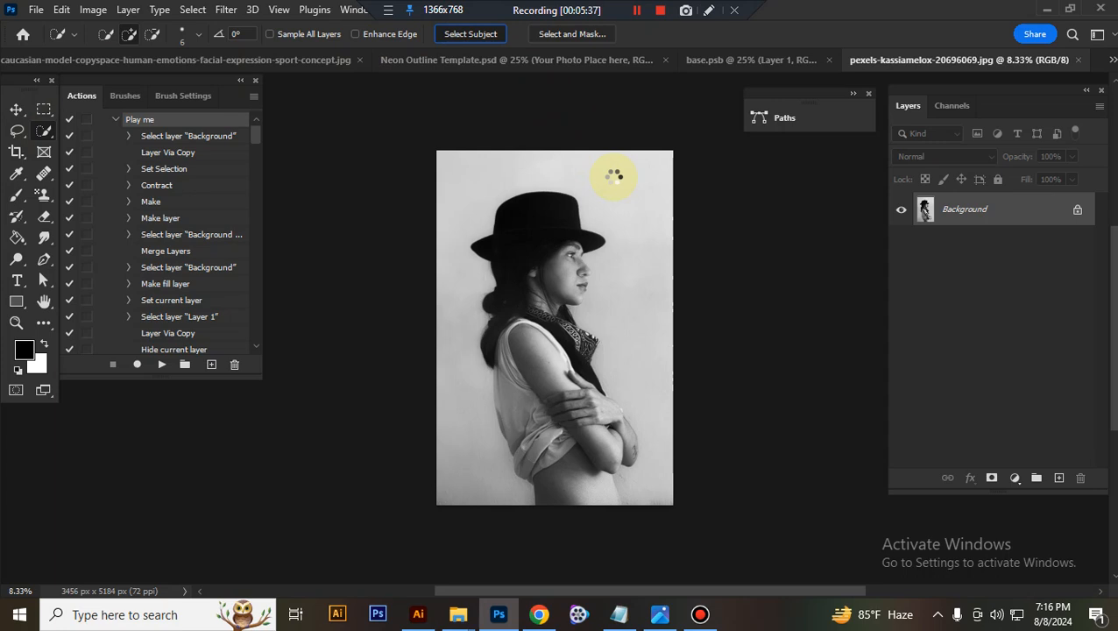
{"action": "left_click", "coordinate": [637, 10]}
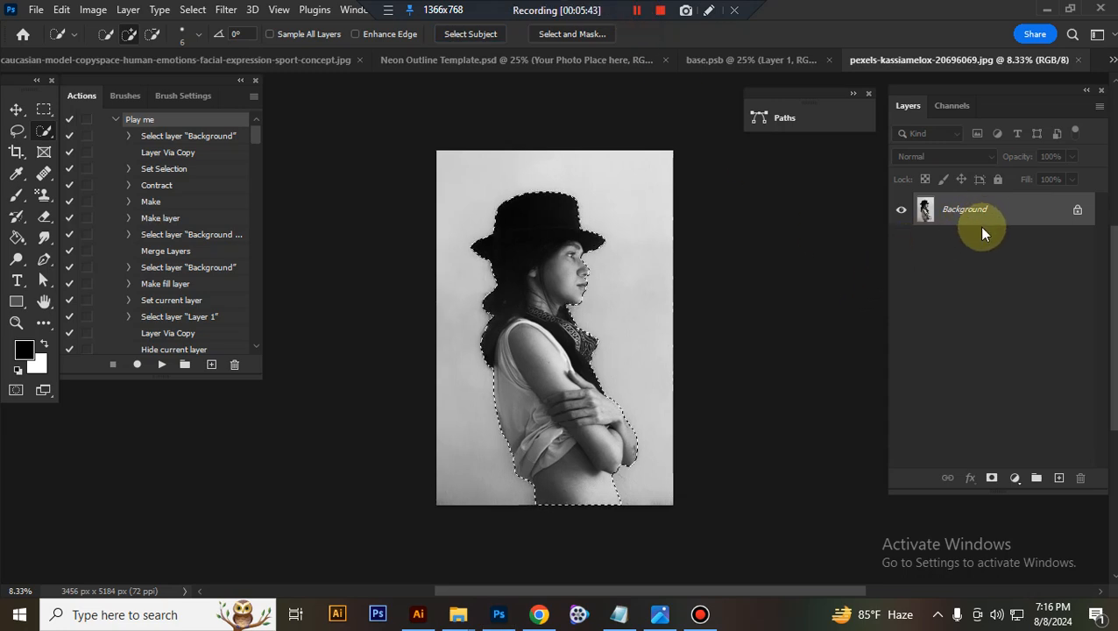
{"action": "mouse_move", "coordinate": [885, 279]}
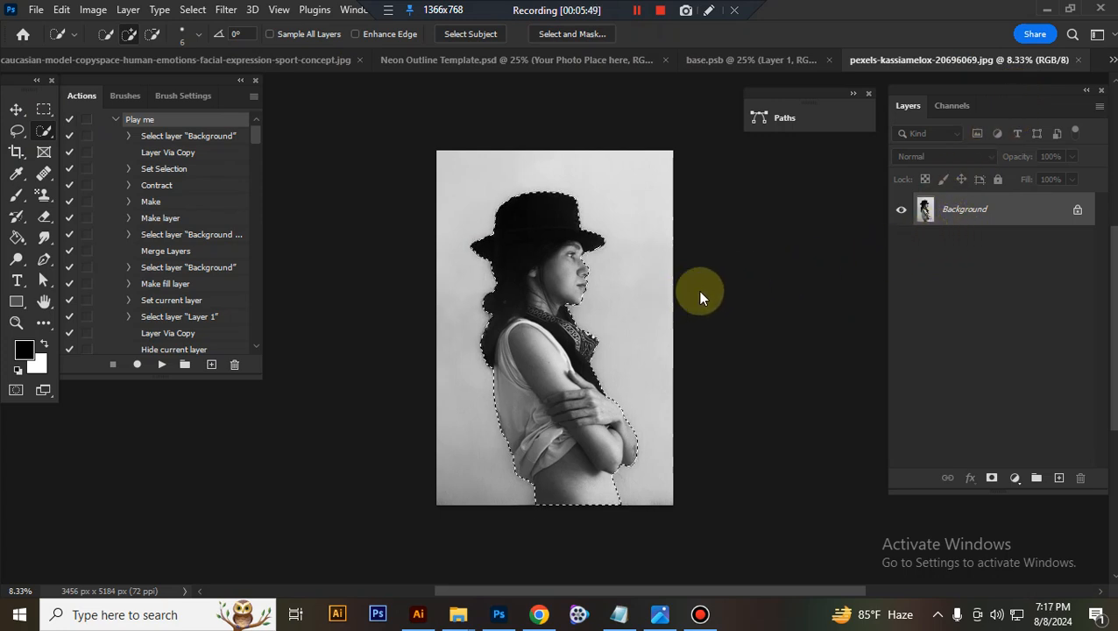
{"action": "mouse_move", "coordinate": [731, 289]}
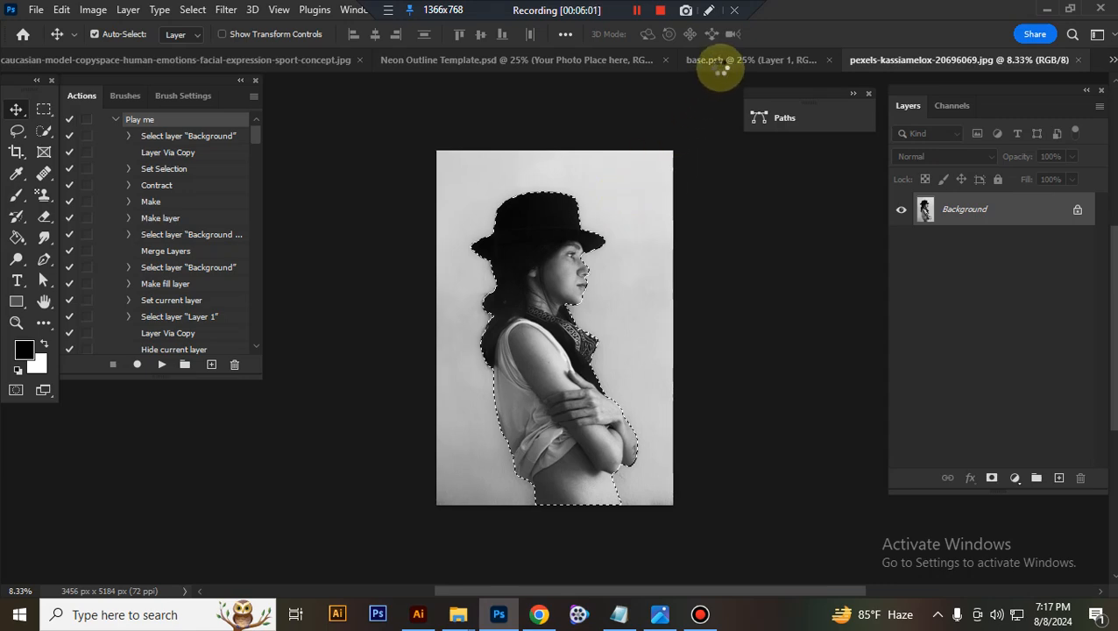
Check the placeholder photo and other document tabs, then return to the woman's photo.
{"action": "left_click", "coordinate": [752, 60]}
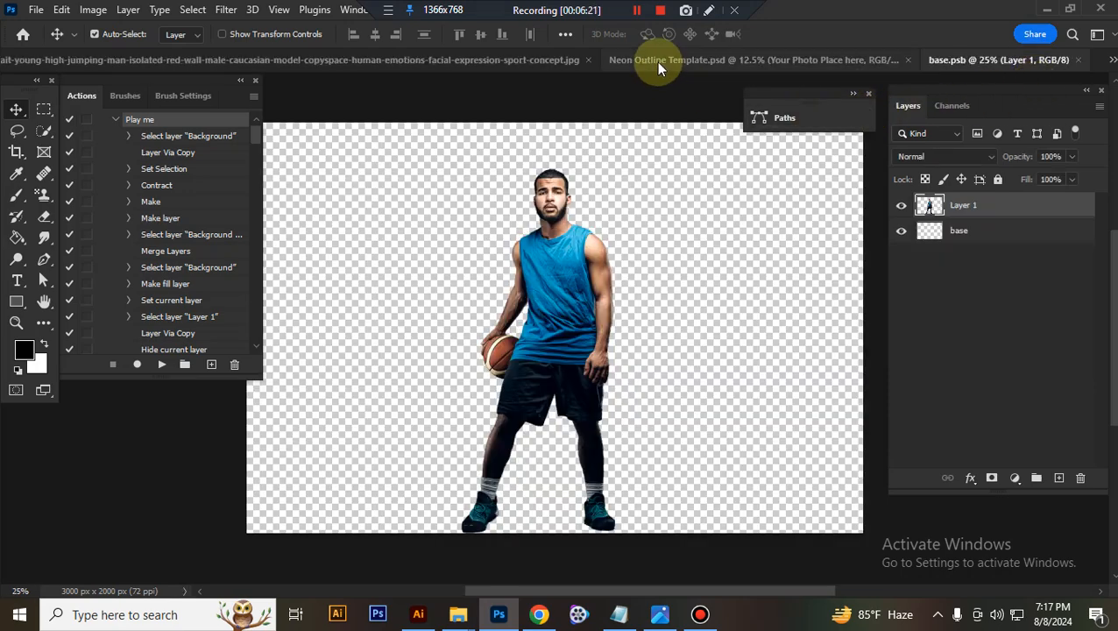
{"action": "mouse_move", "coordinate": [669, 96]}
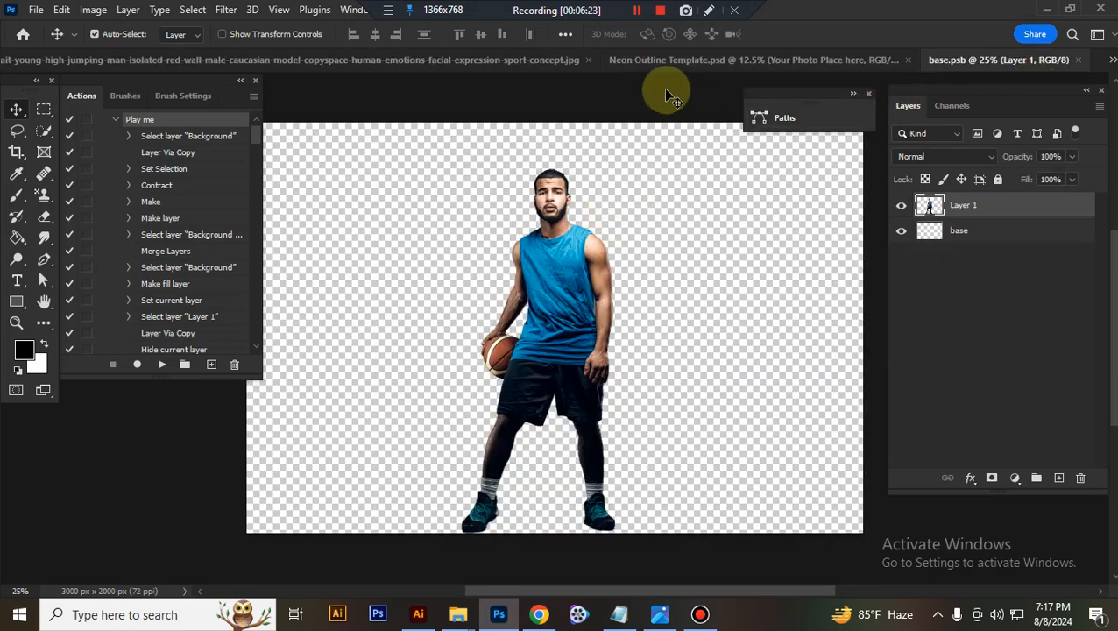
{"action": "mouse_move", "coordinate": [614, 272]}
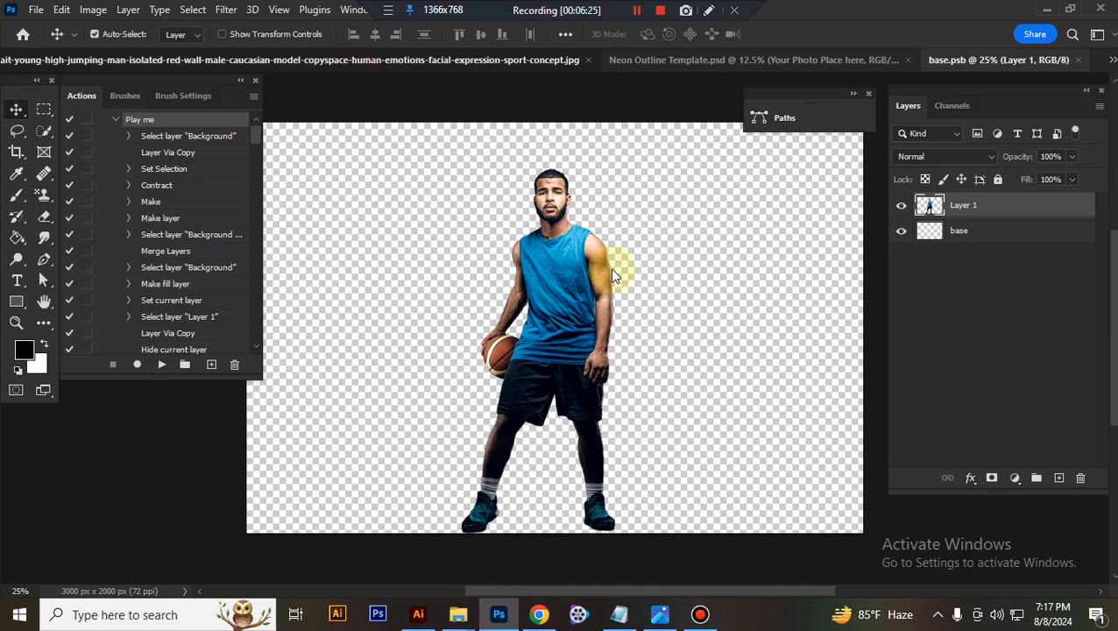
{"action": "left_click", "coordinate": [895, 60]}
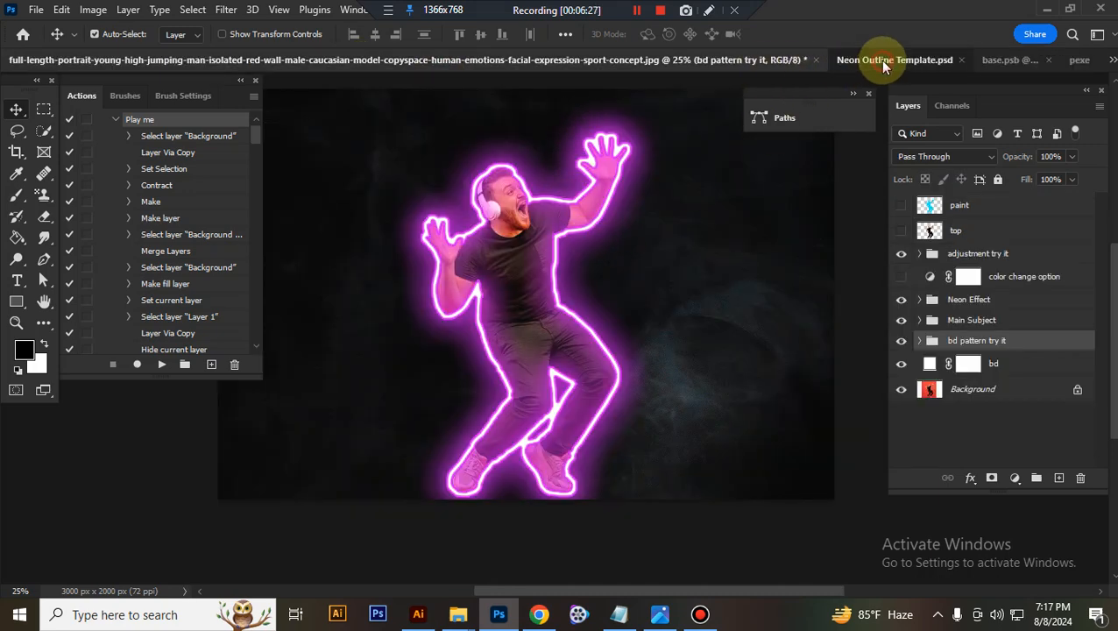
{"action": "left_click", "coordinate": [999, 60]}
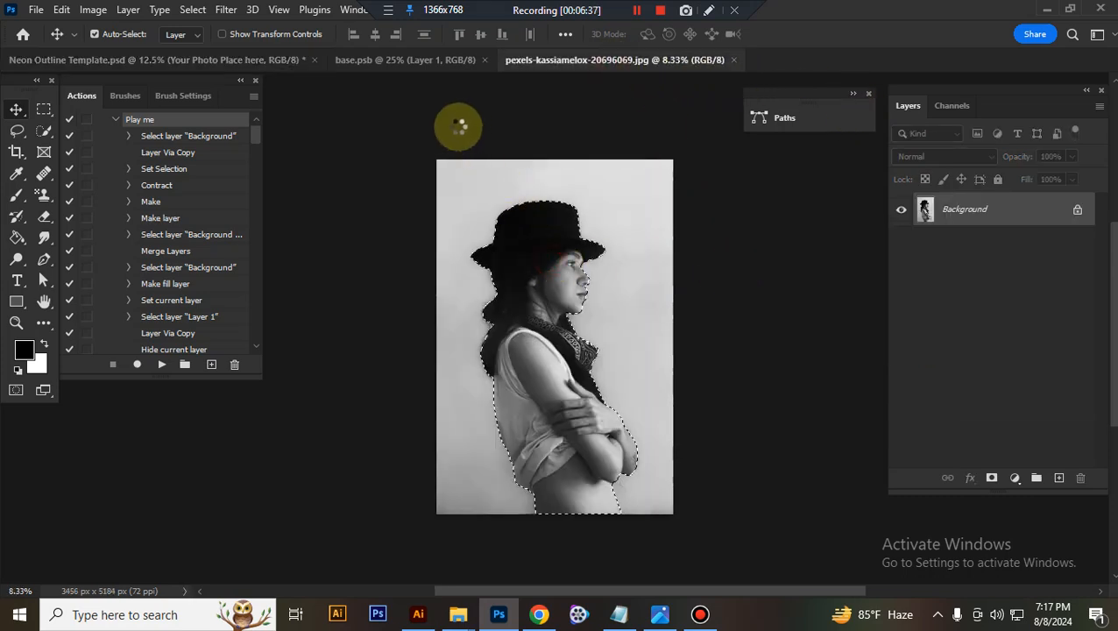
Place the cut-out woman into the base.psb placeholder and scale her to about 43% to fit its height.
{"action": "left_click", "coordinate": [377, 60]}
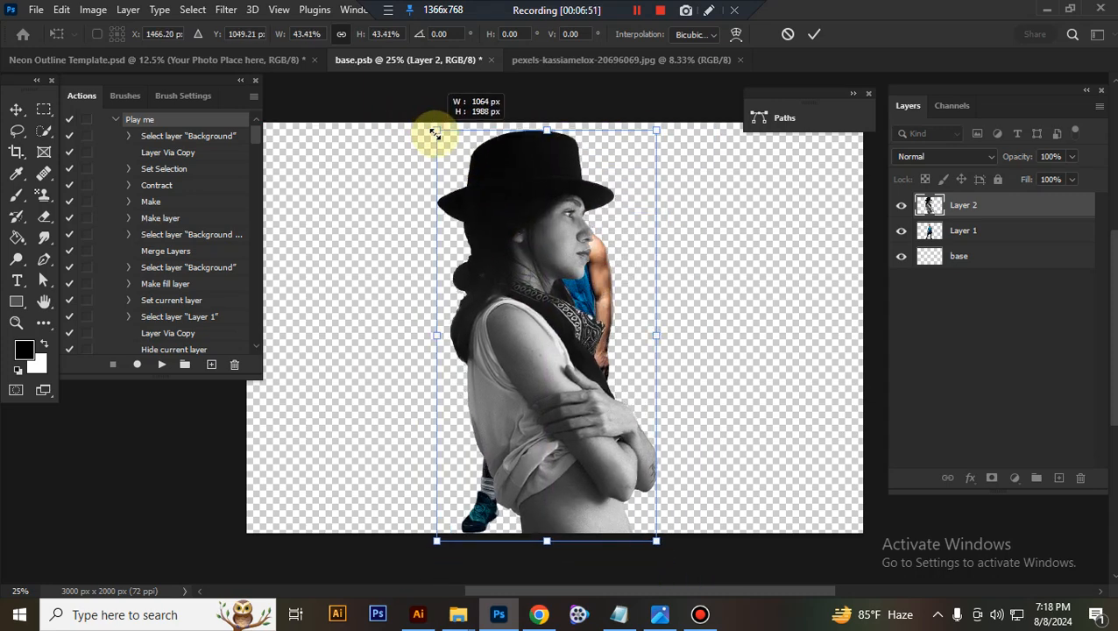
{"action": "left_click_drag", "start_coordinate": [436, 133], "coordinate": [449, 155]}
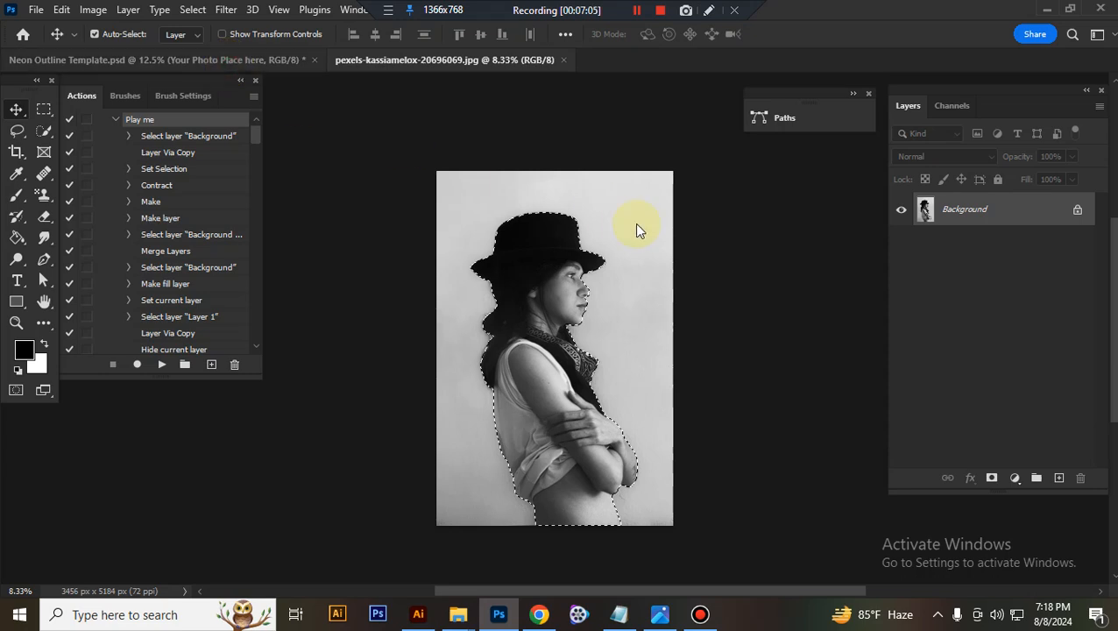
{"action": "mouse_move", "coordinate": [200, 66]}
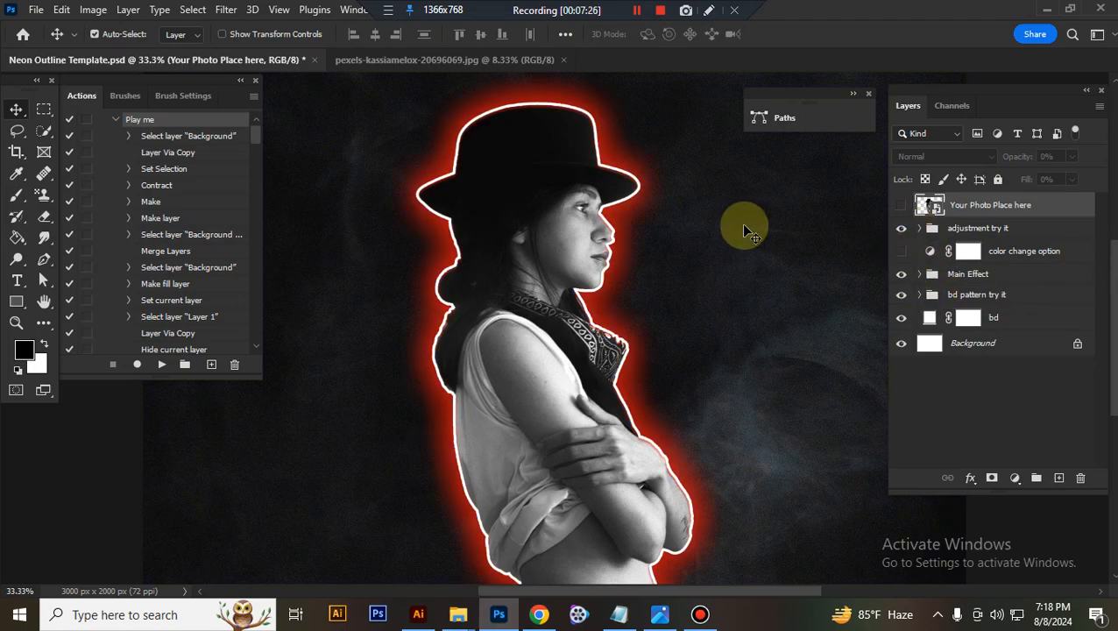
View the Neon Outline Template showing the woman with the red neon glow outline.
{"action": "left_click", "coordinate": [660, 9]}
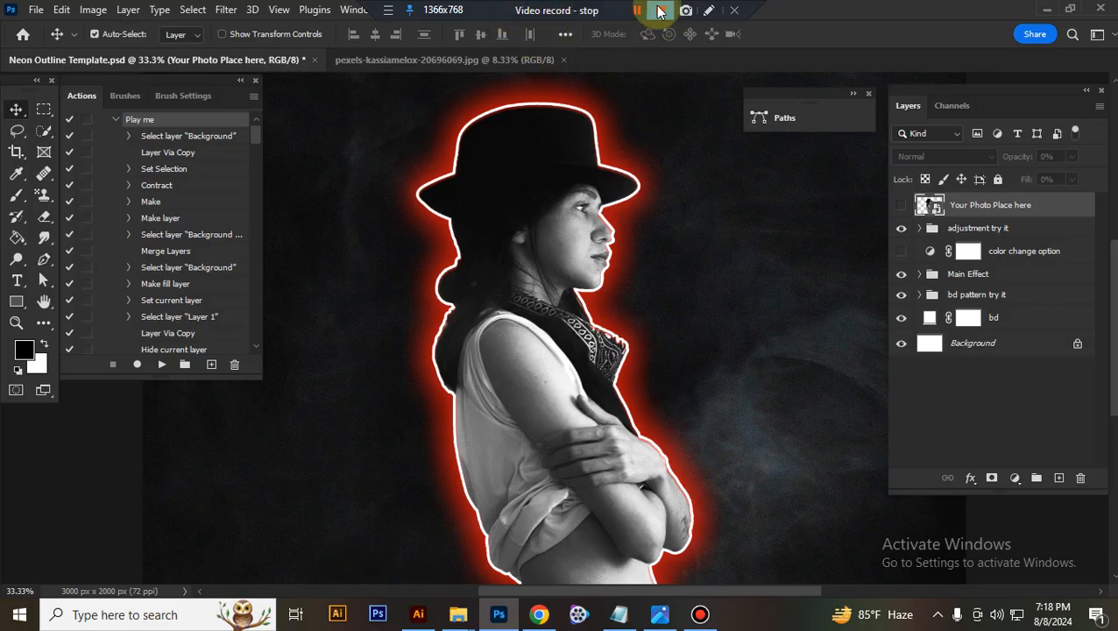